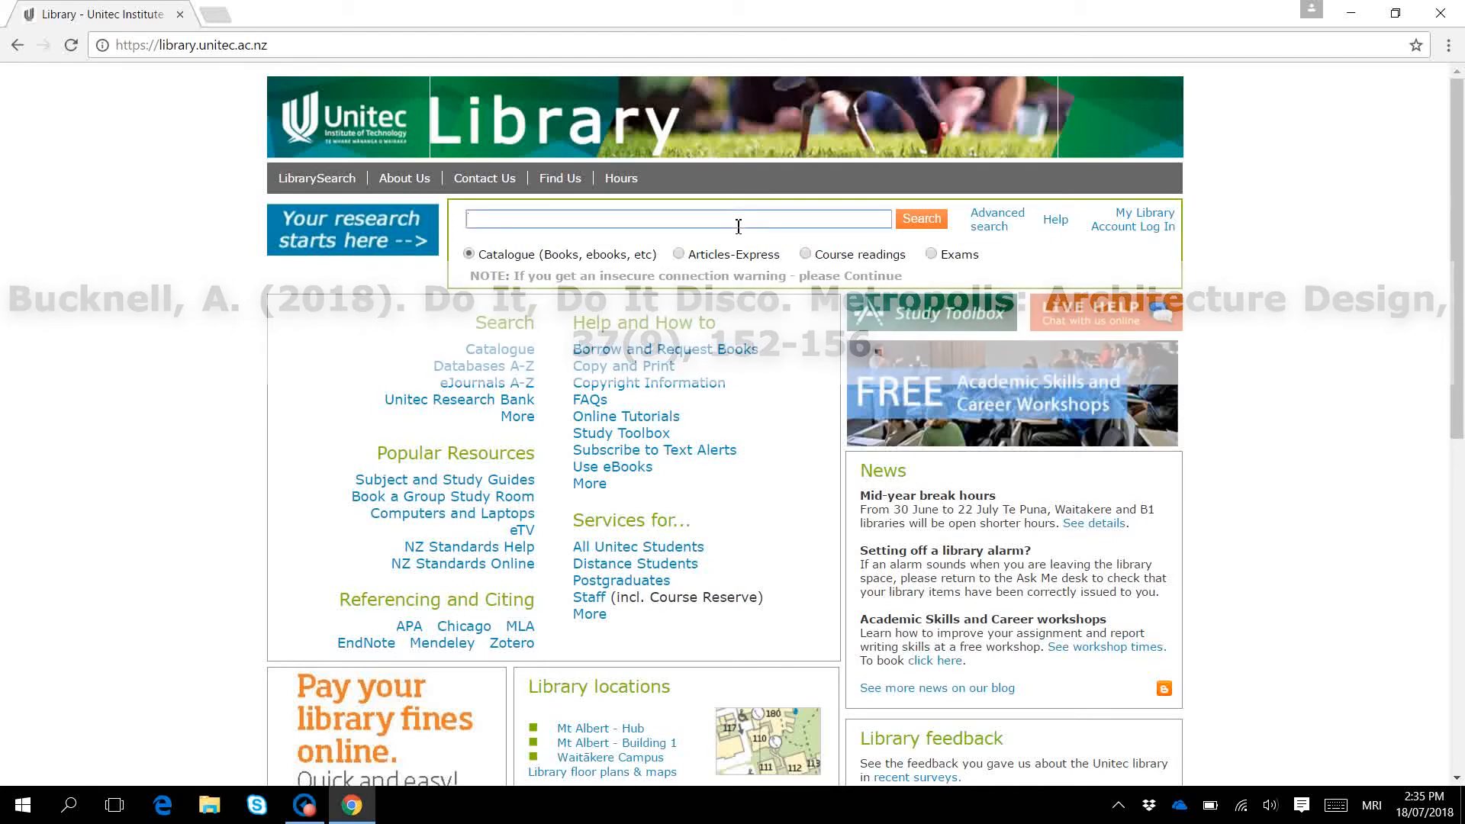
Search the library catalogue for 'Metropolis', returning 418 results.
type("Metropolis")
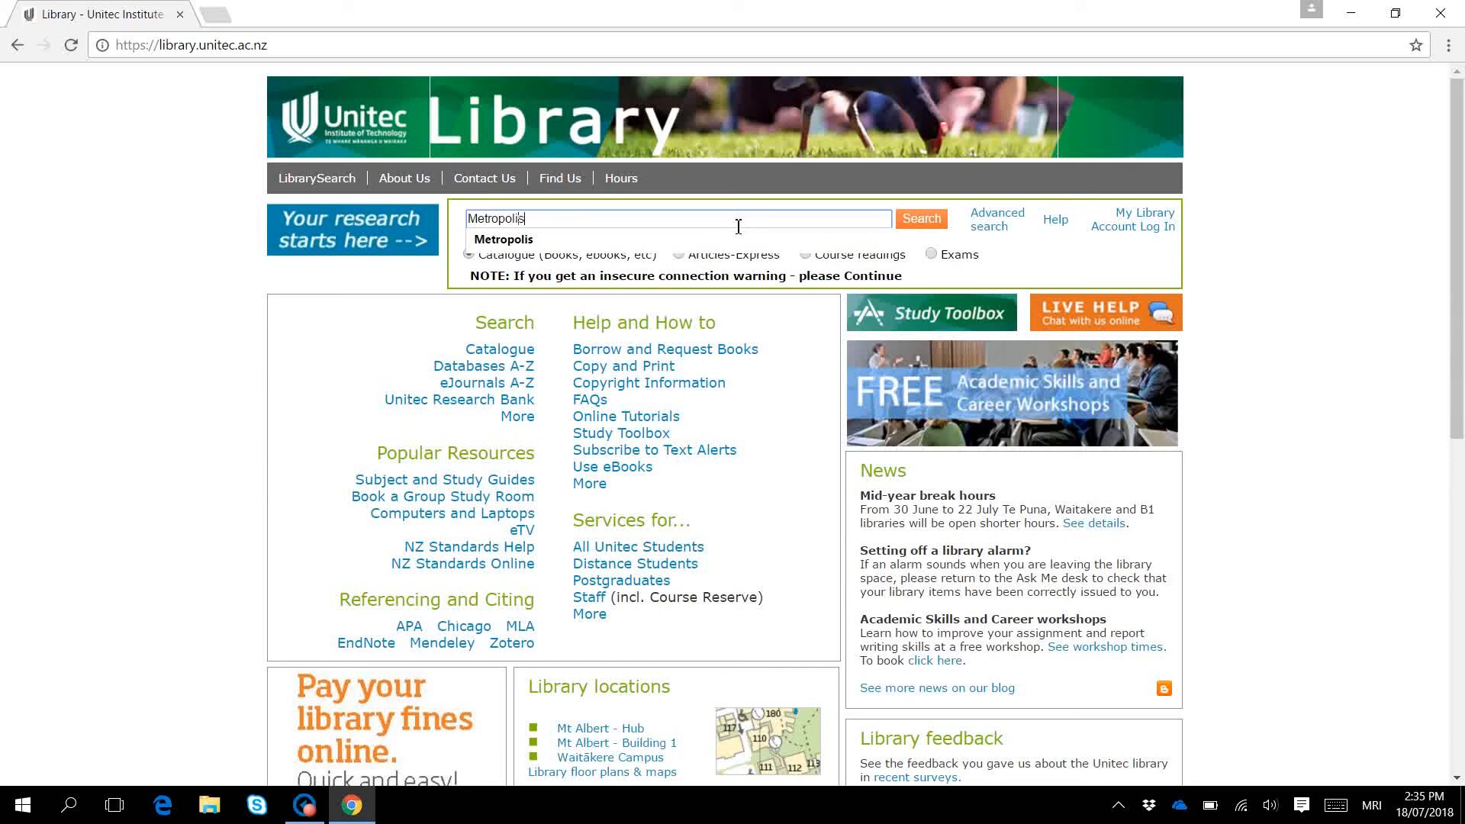
left_click(921, 219)
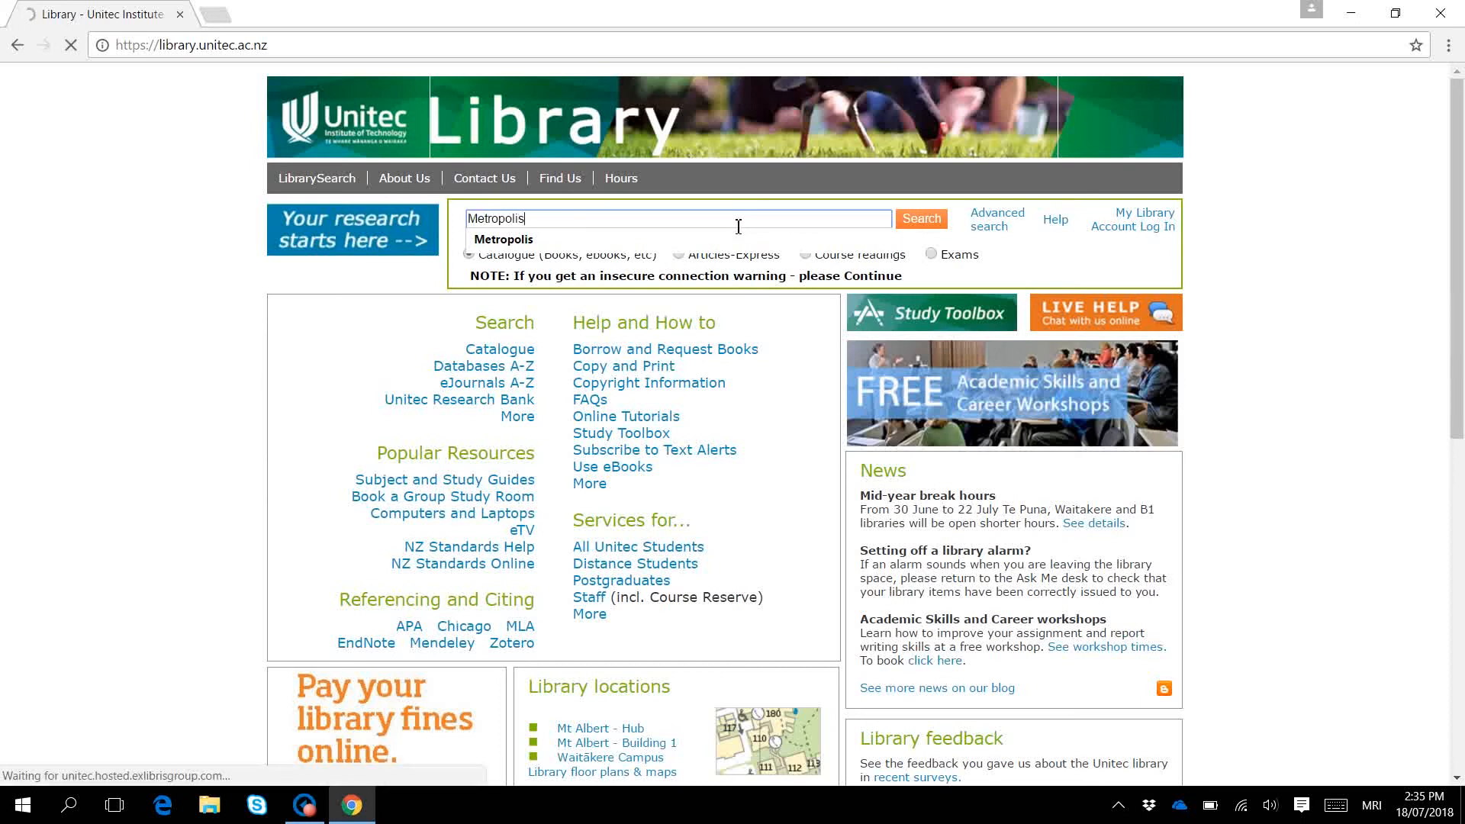
left_click(921, 219)
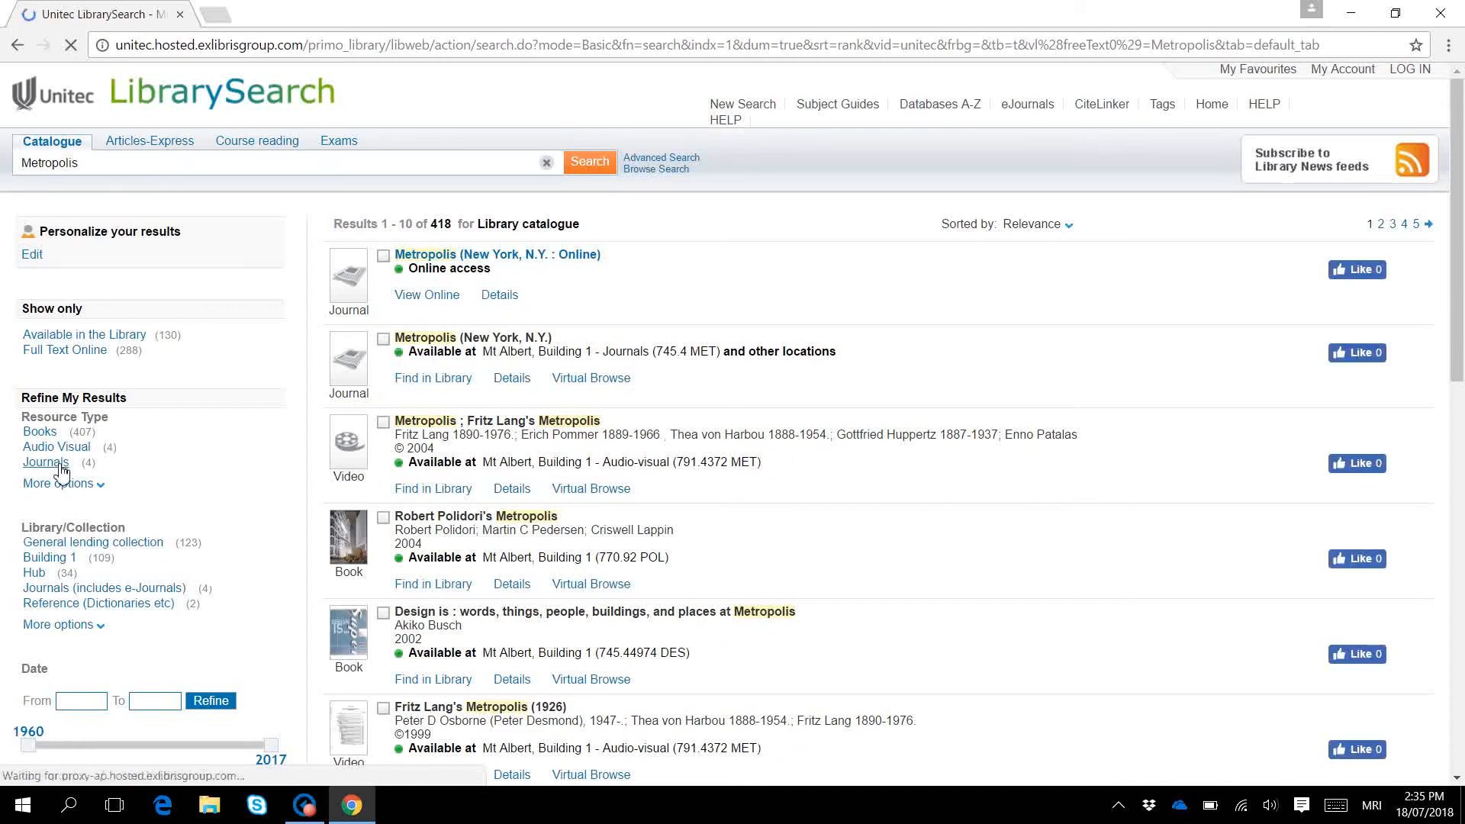
Filter the Metropolis results by the Journals resource type, leaving 4 results.
left_click(43, 462)
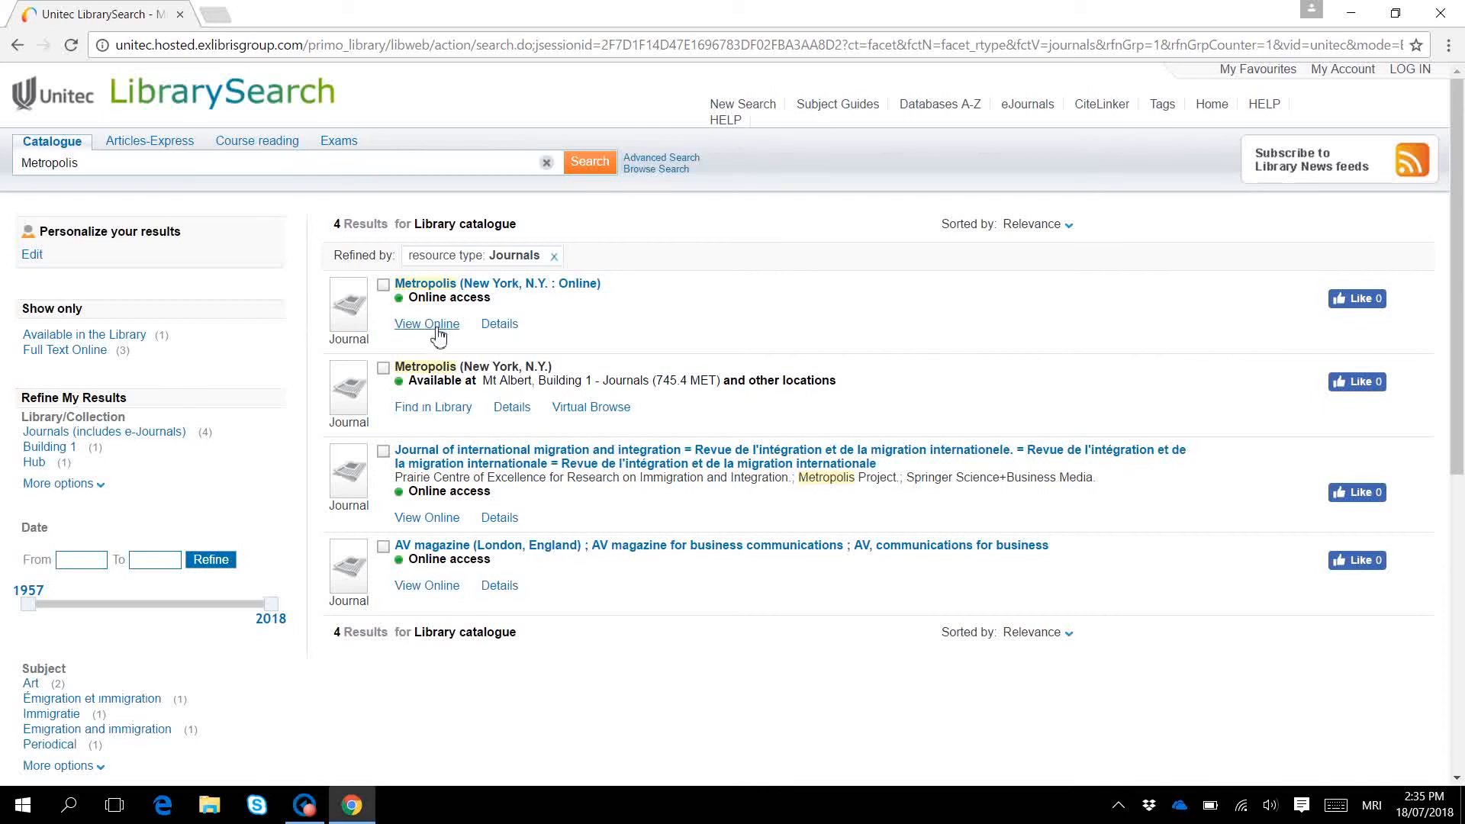
Show online access for Metropolis (New York, N.Y. : Online), via EBSCOhost Art Full Text from 2008.
left_click(427, 323)
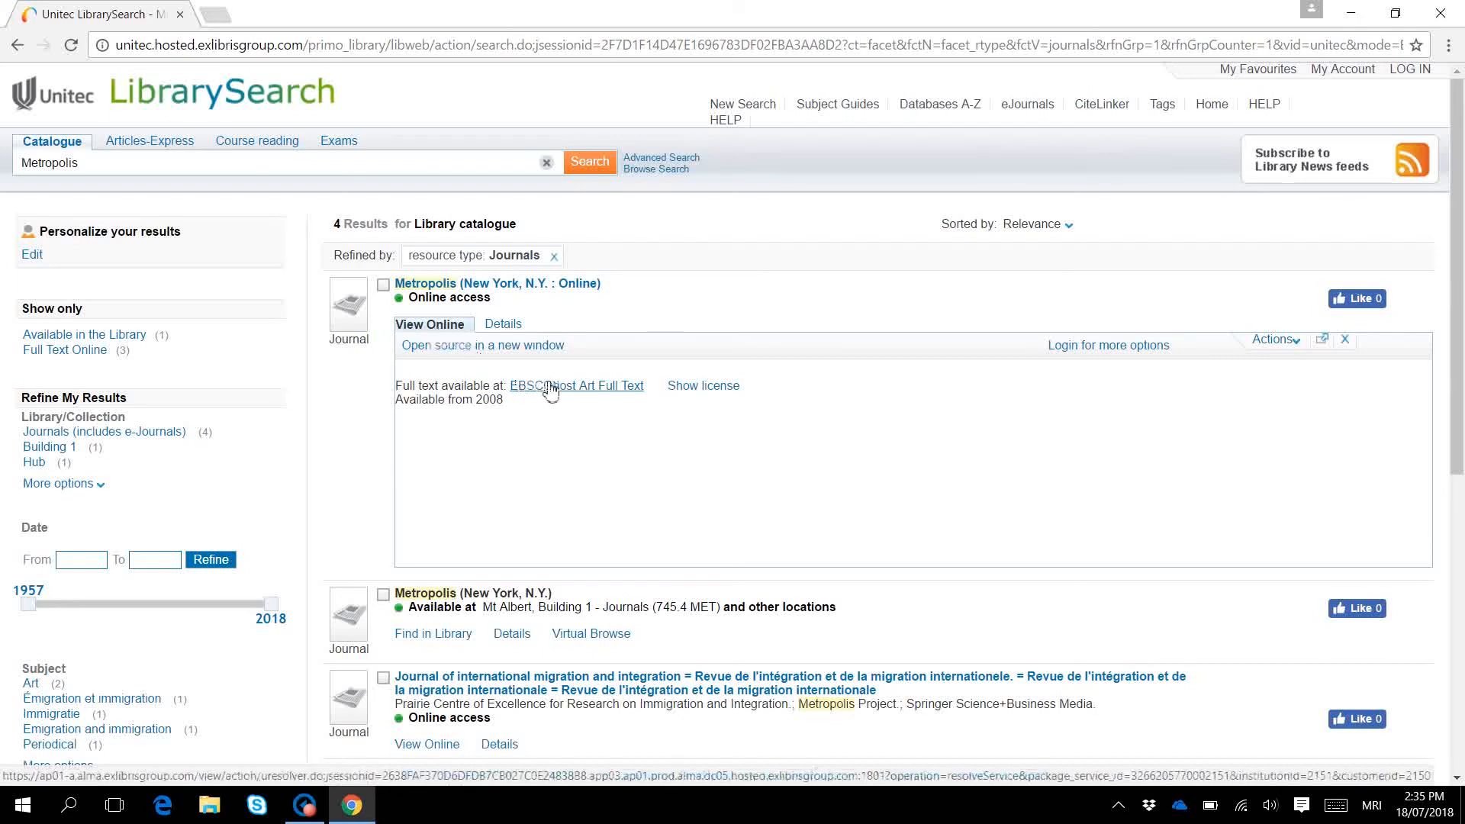
mouse_move(569, 396)
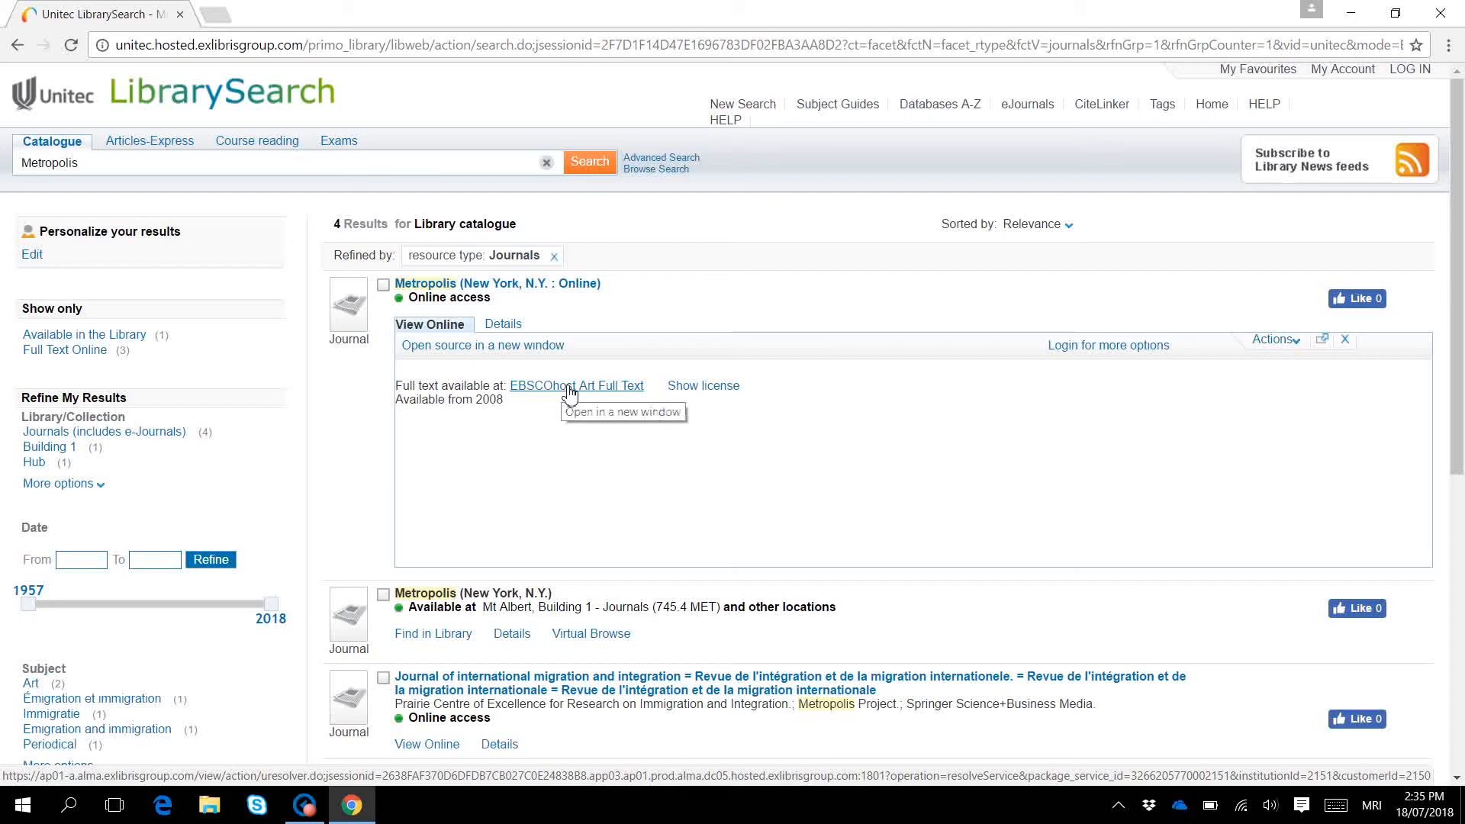
Open EBSCOhost Art Full Text and log in to the Unitec proxy as jquaid.
left_click(576, 385)
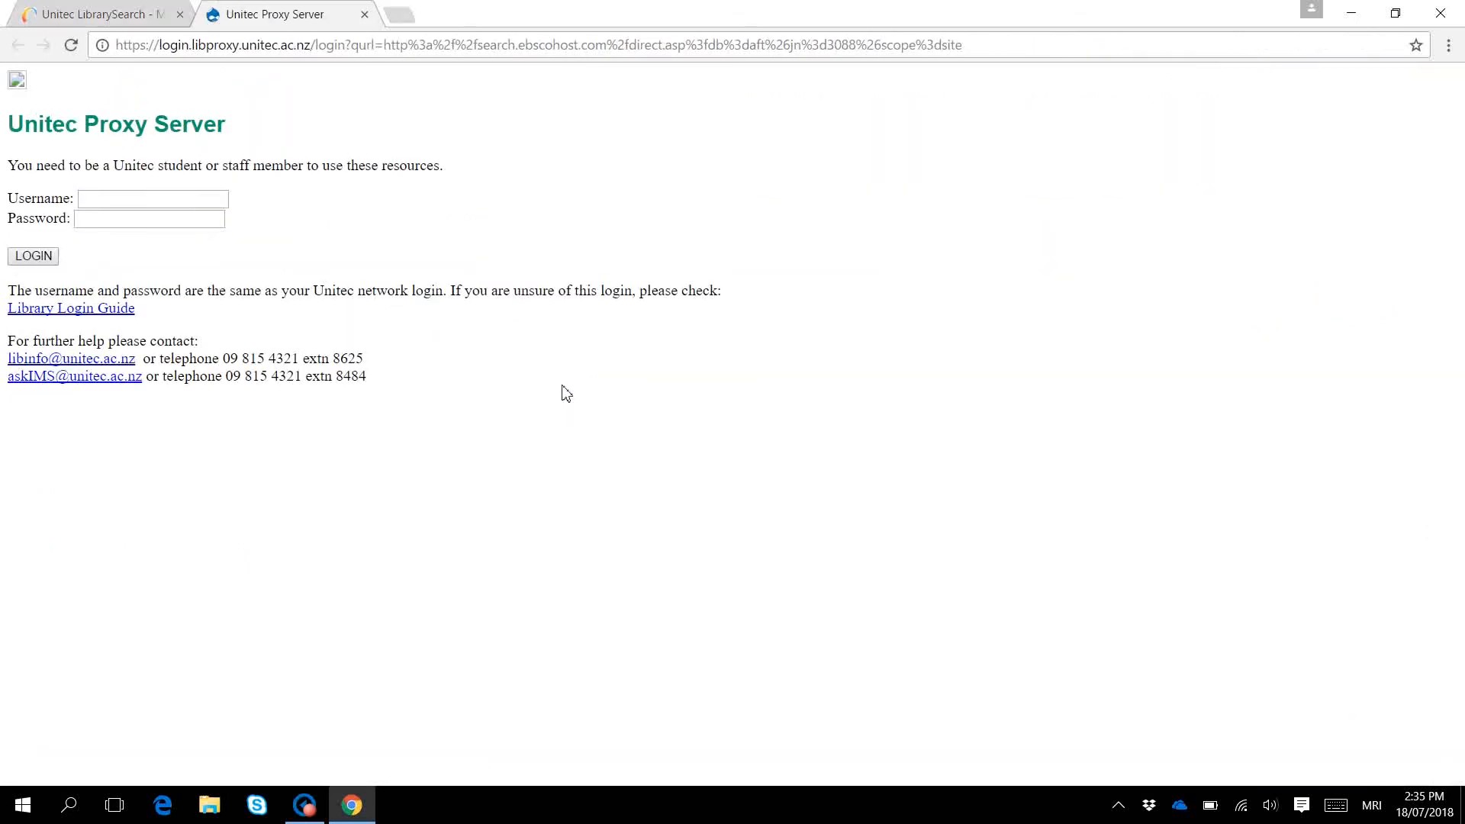
left_click(152, 199)
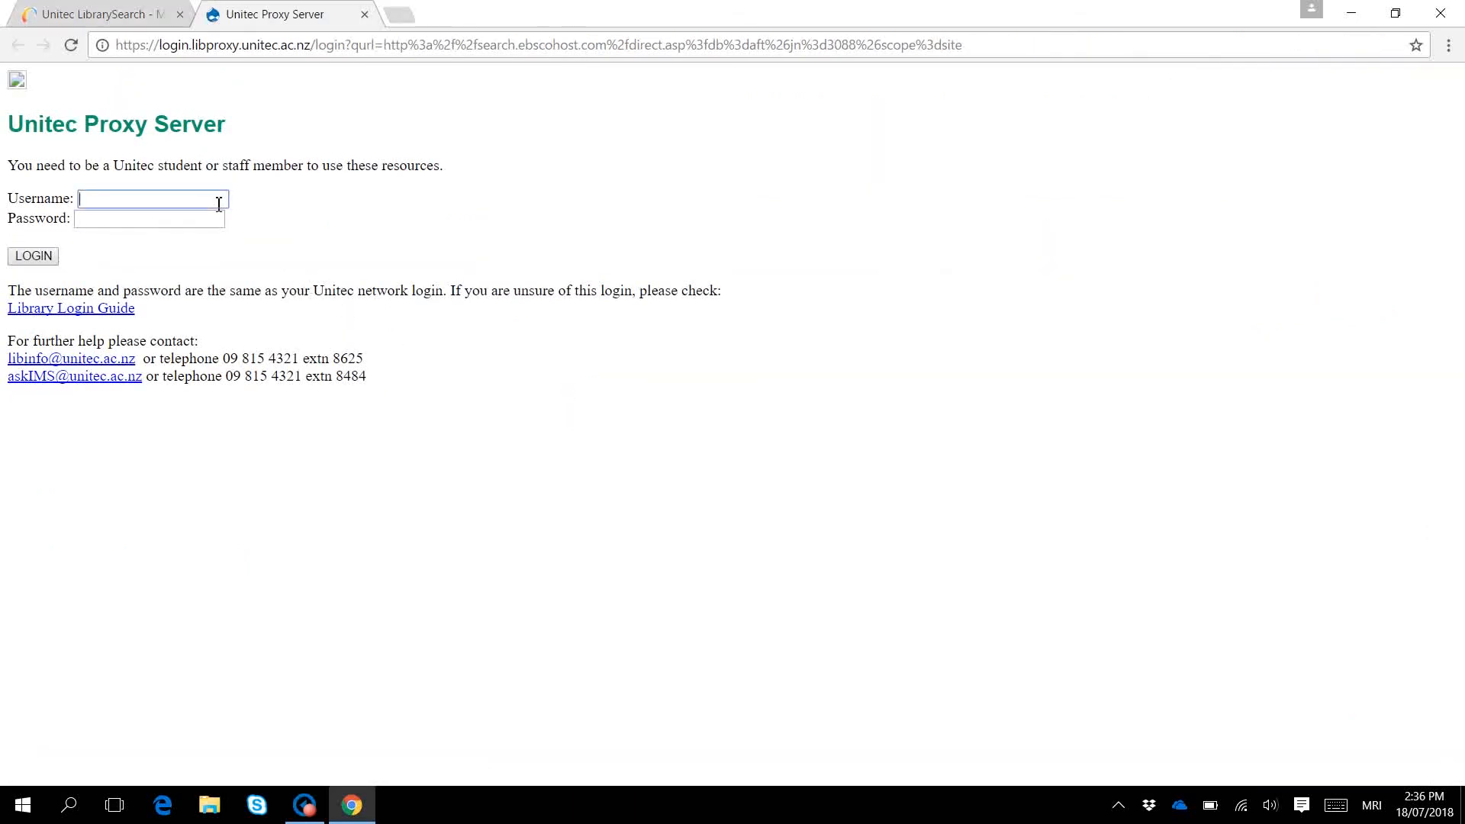
type("jquaid")
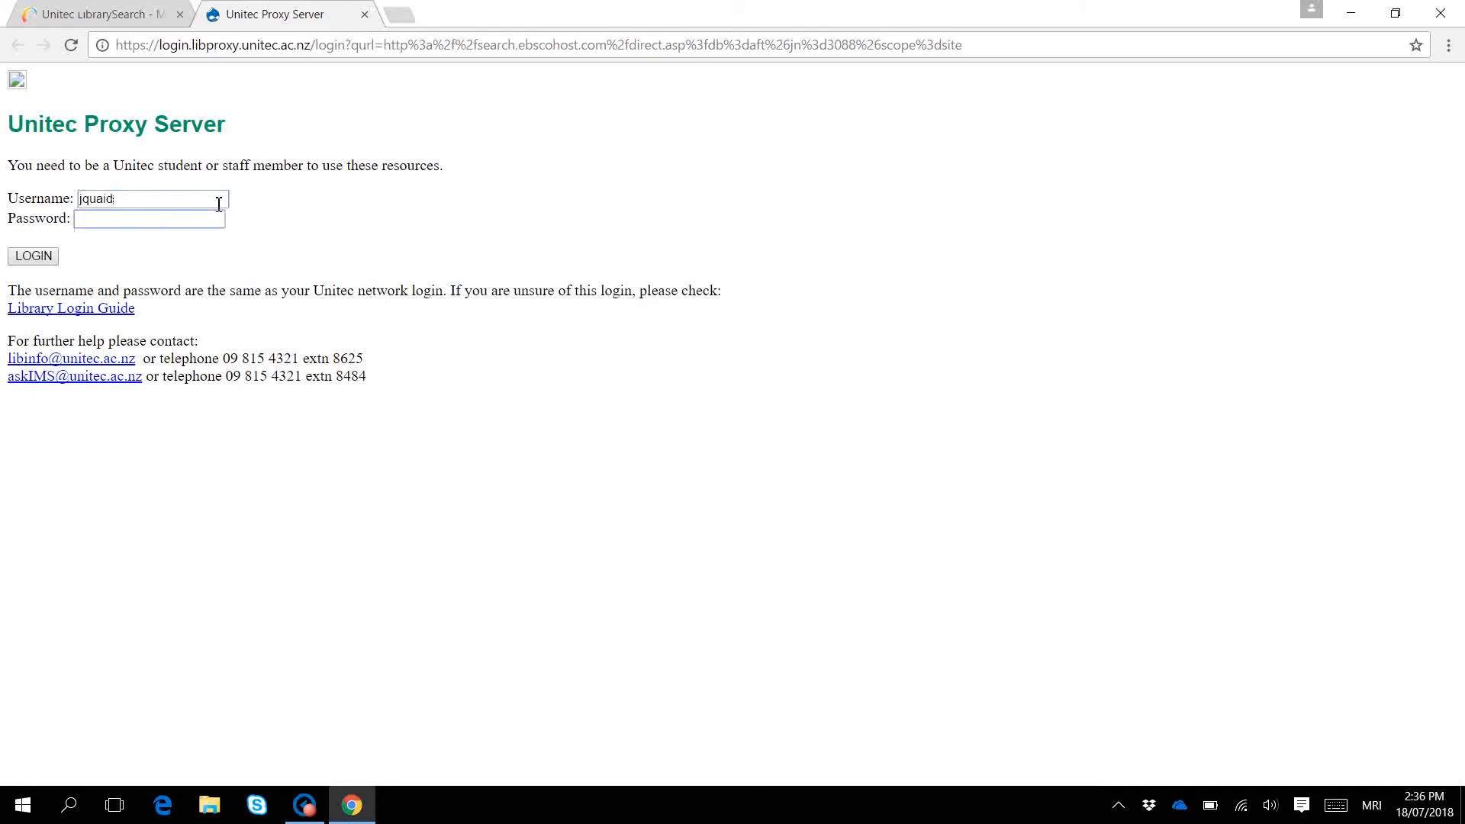
type("•••••")
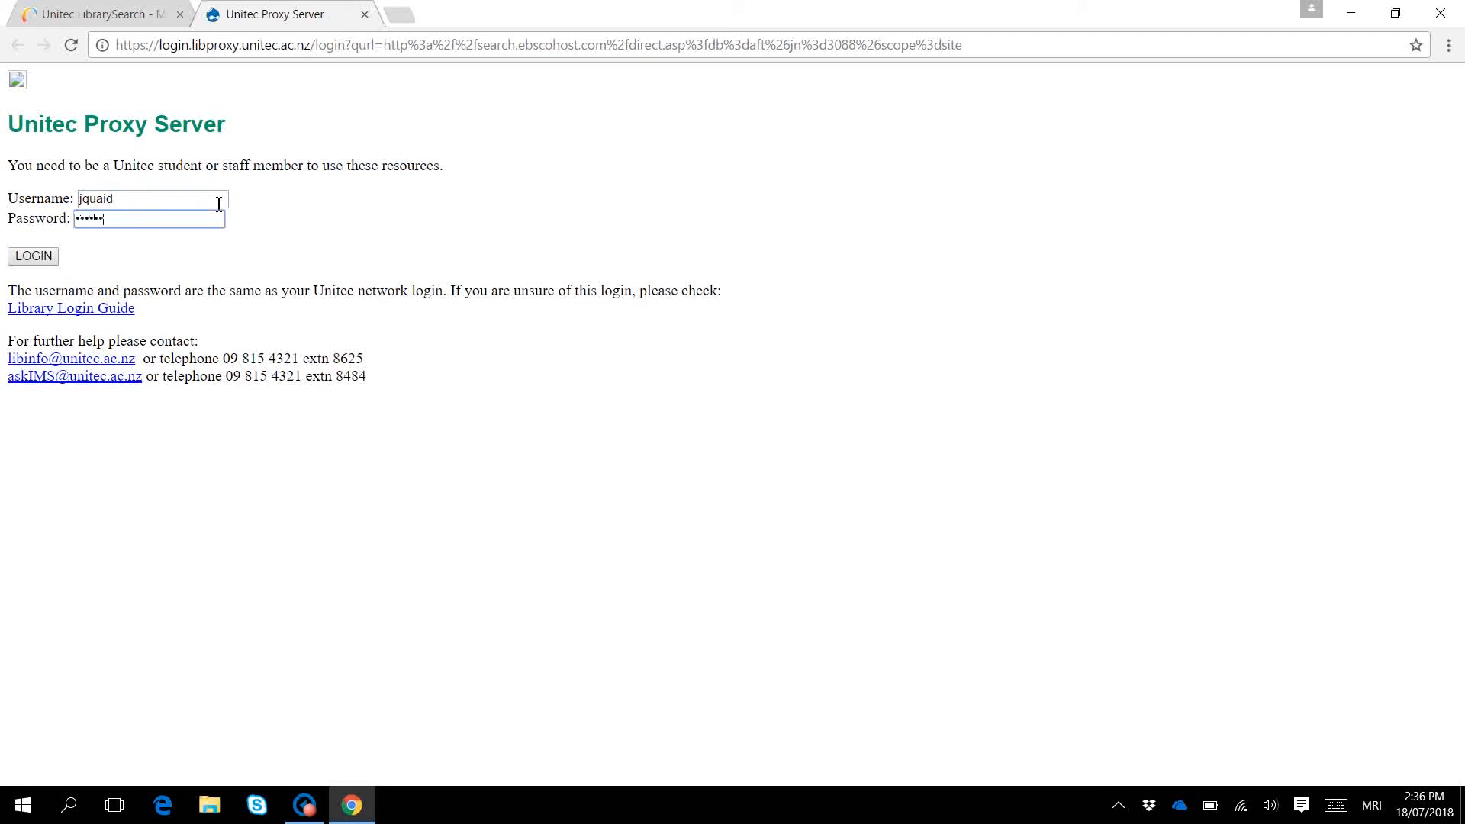
left_click(33, 255)
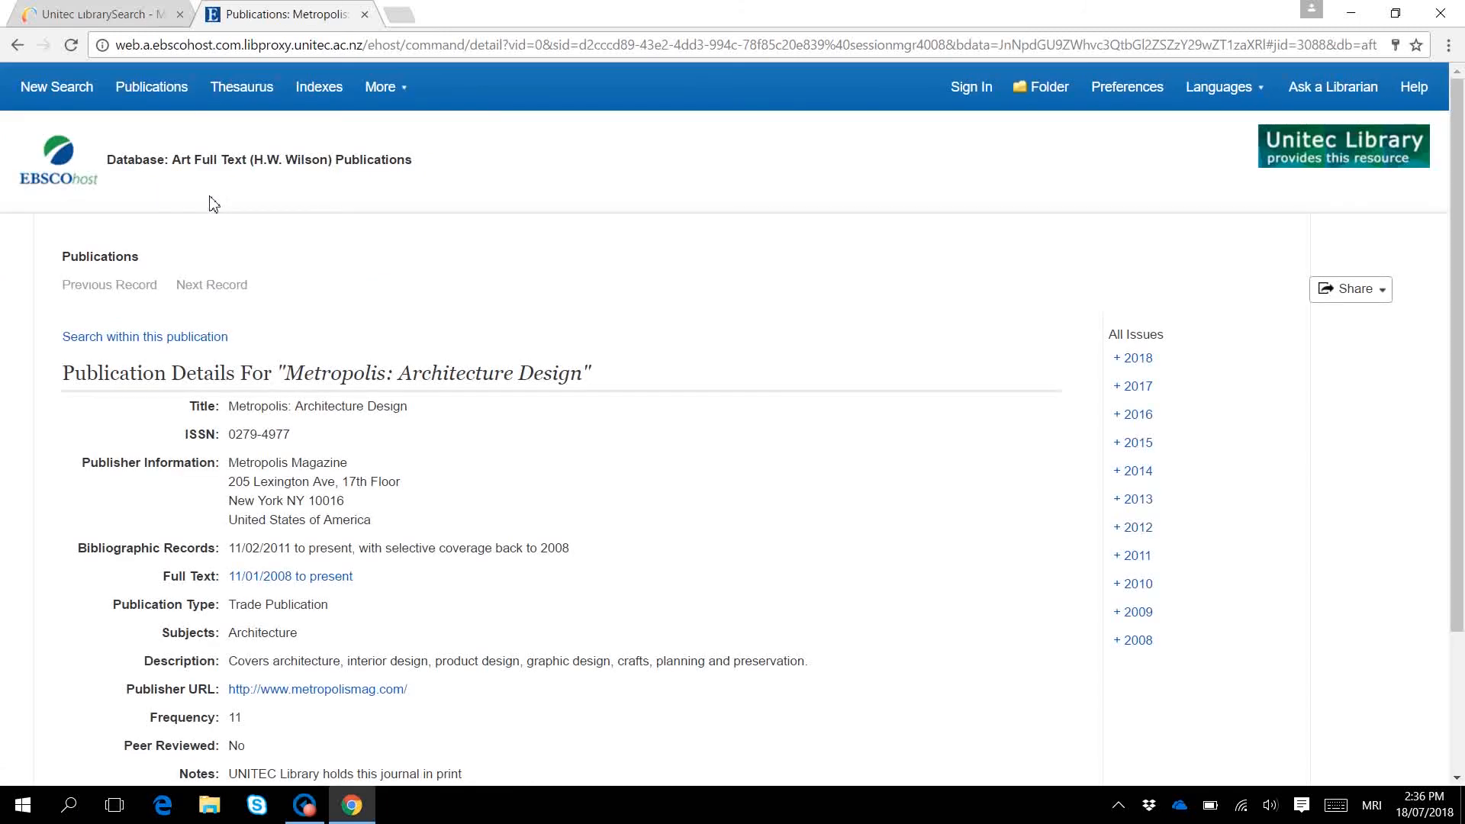
mouse_move(573, 205)
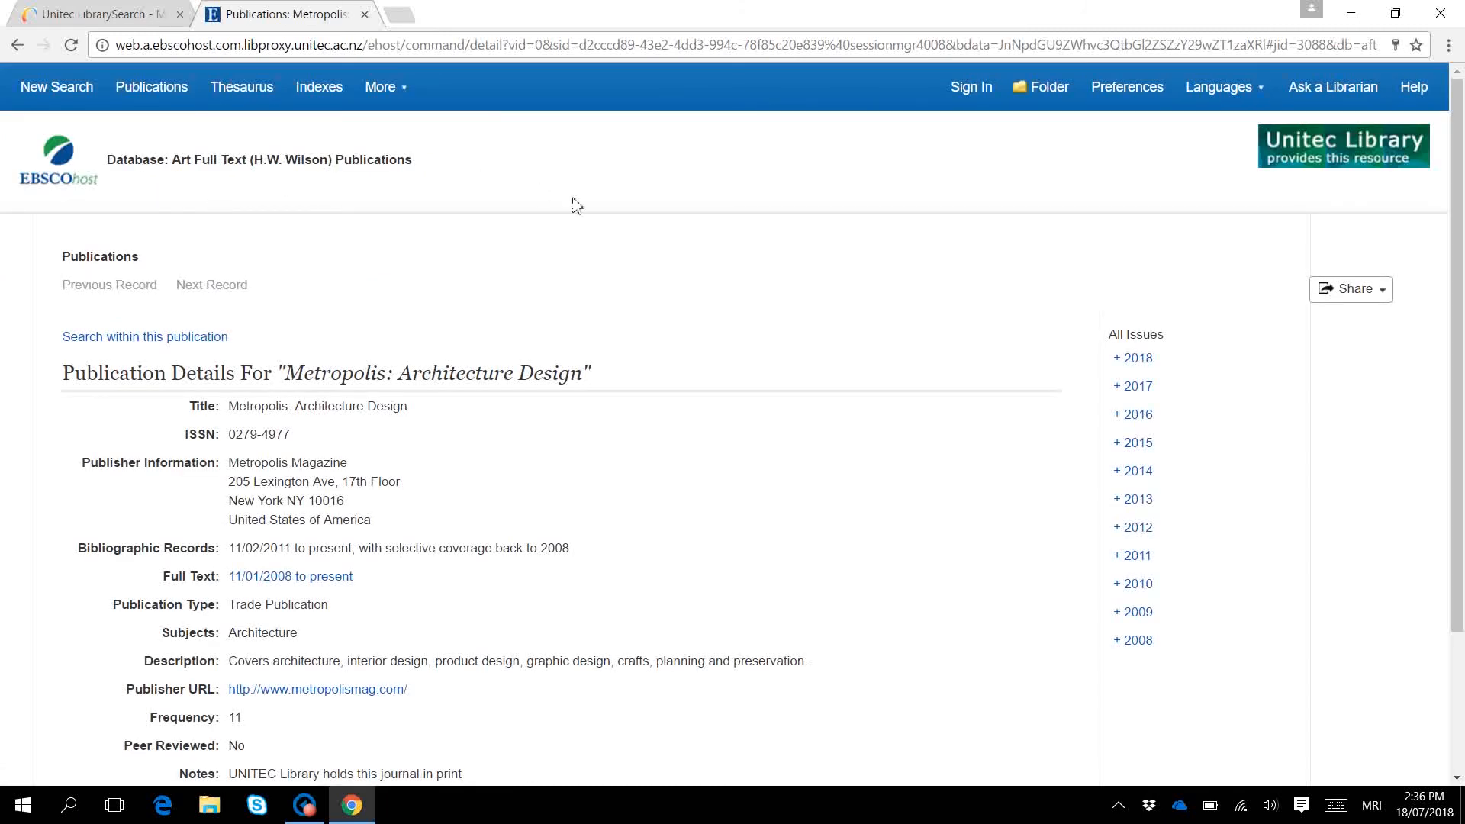
mouse_move(1184, 376)
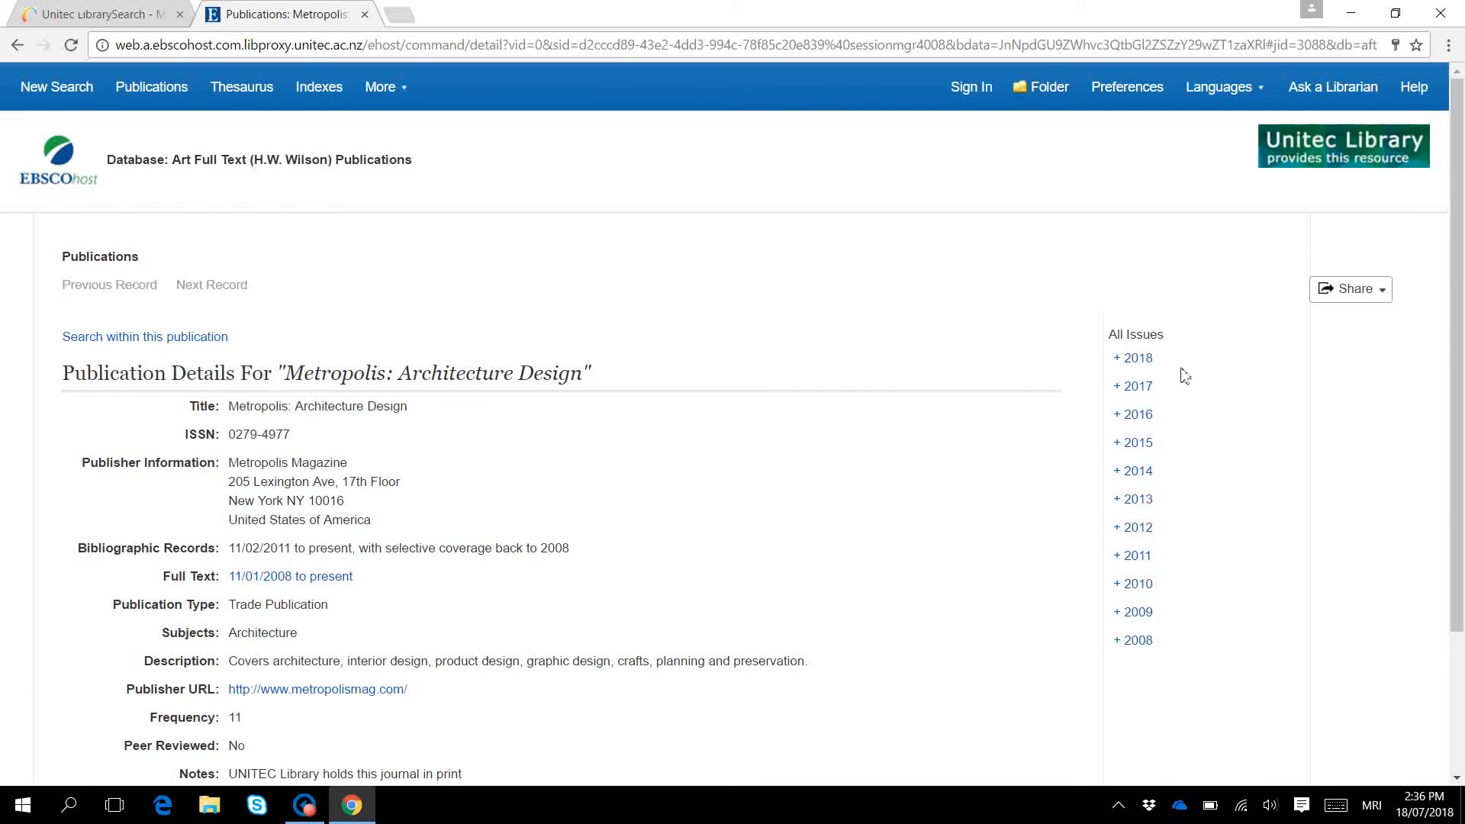
Open Vol. 37 Issue 9 (May 2018) under the 2018 issues, listing 68 articles.
left_click(1132, 358)
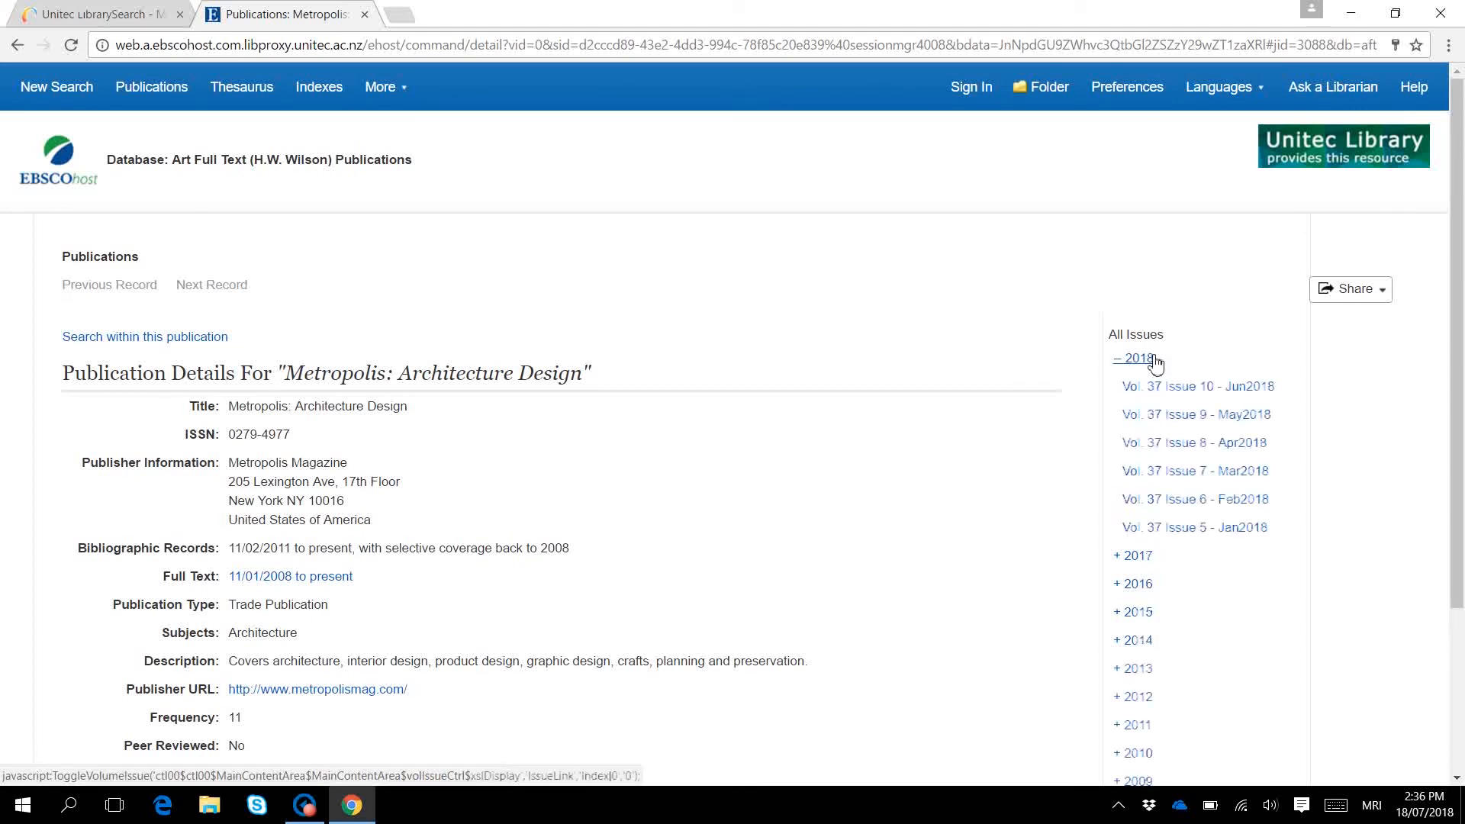
mouse_move(1157, 417)
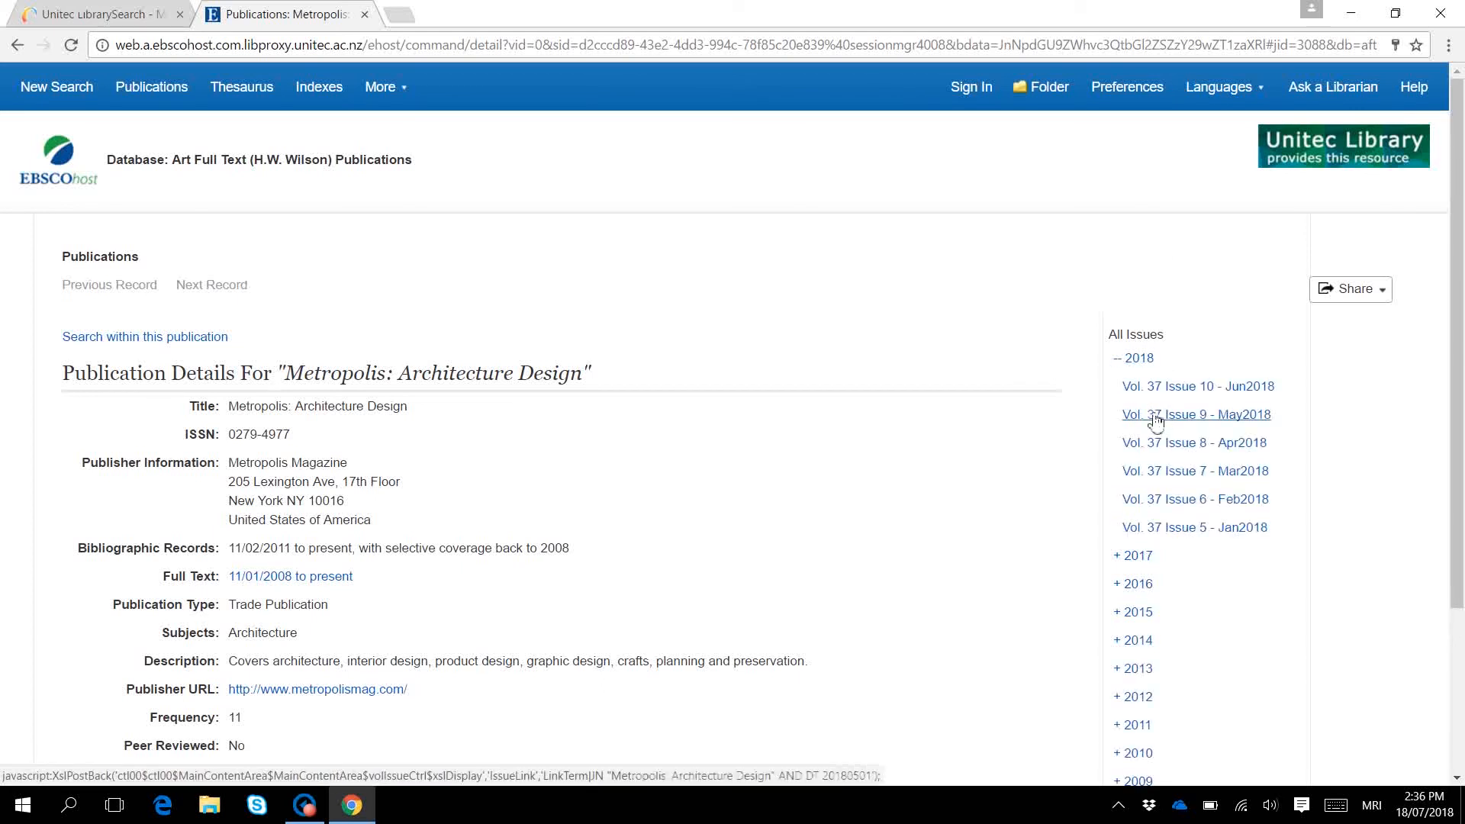
left_click(1195, 414)
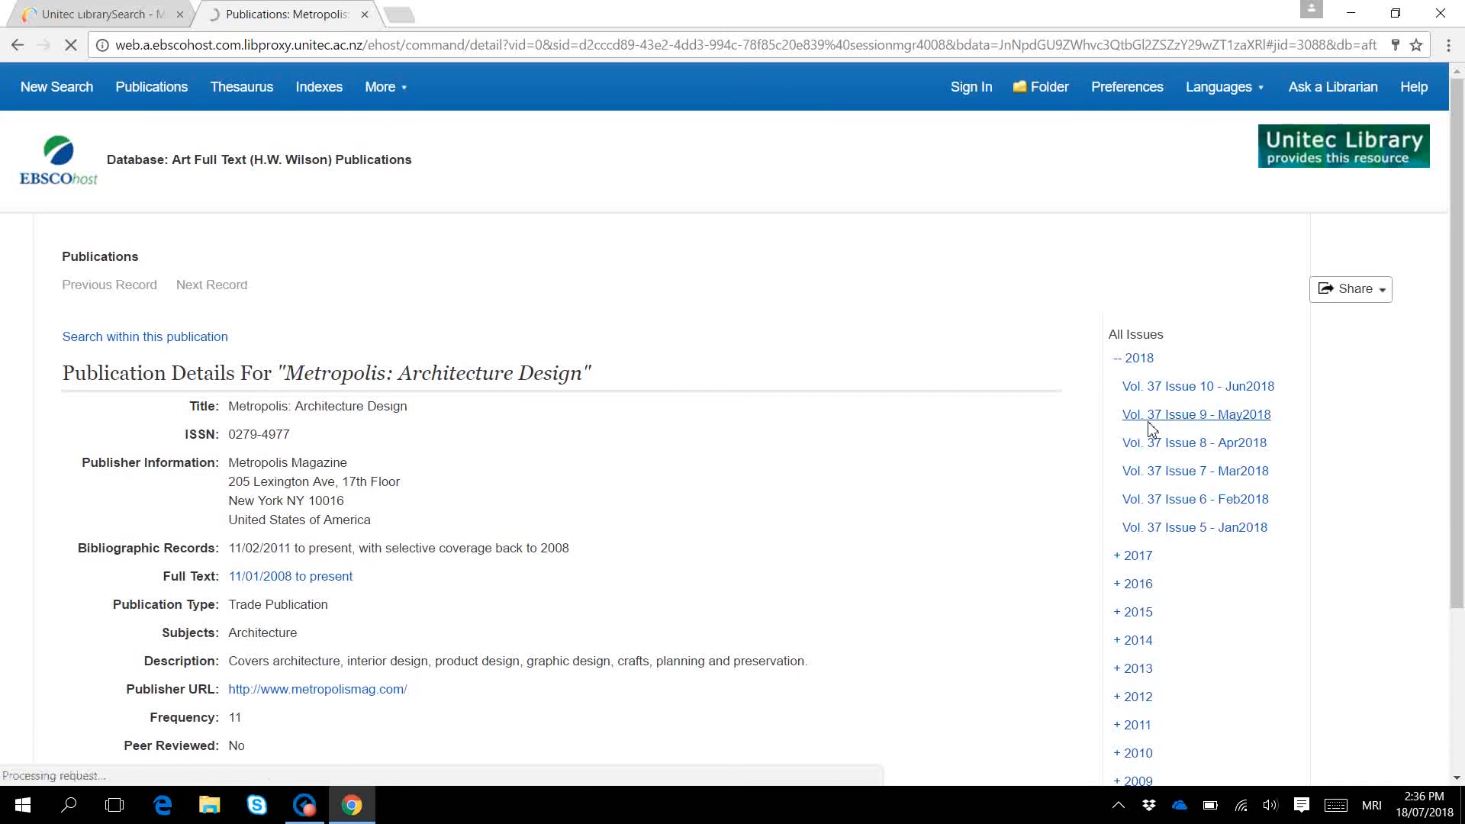
left_click(1196, 414)
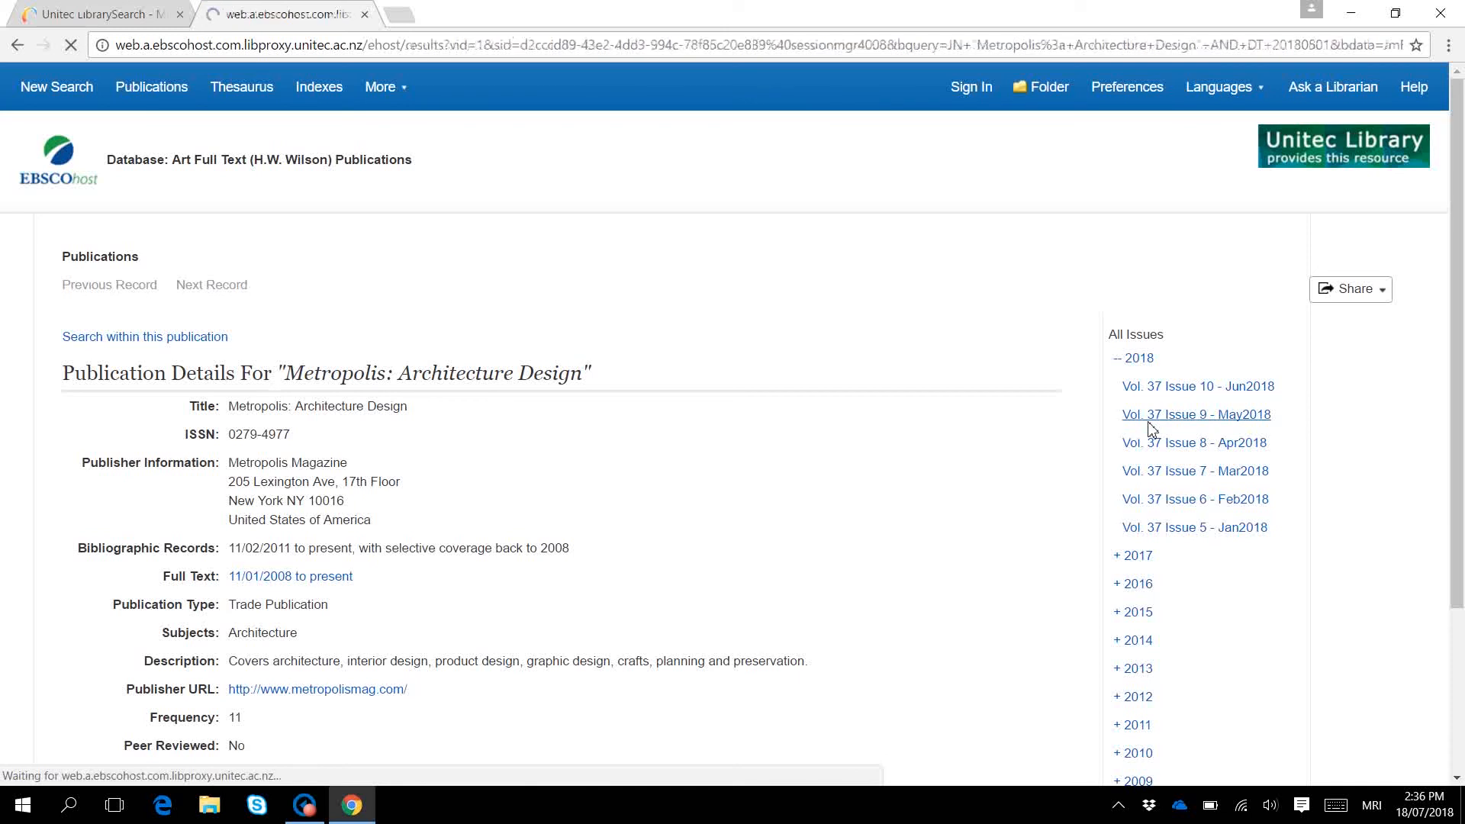
left_click(1195, 414)
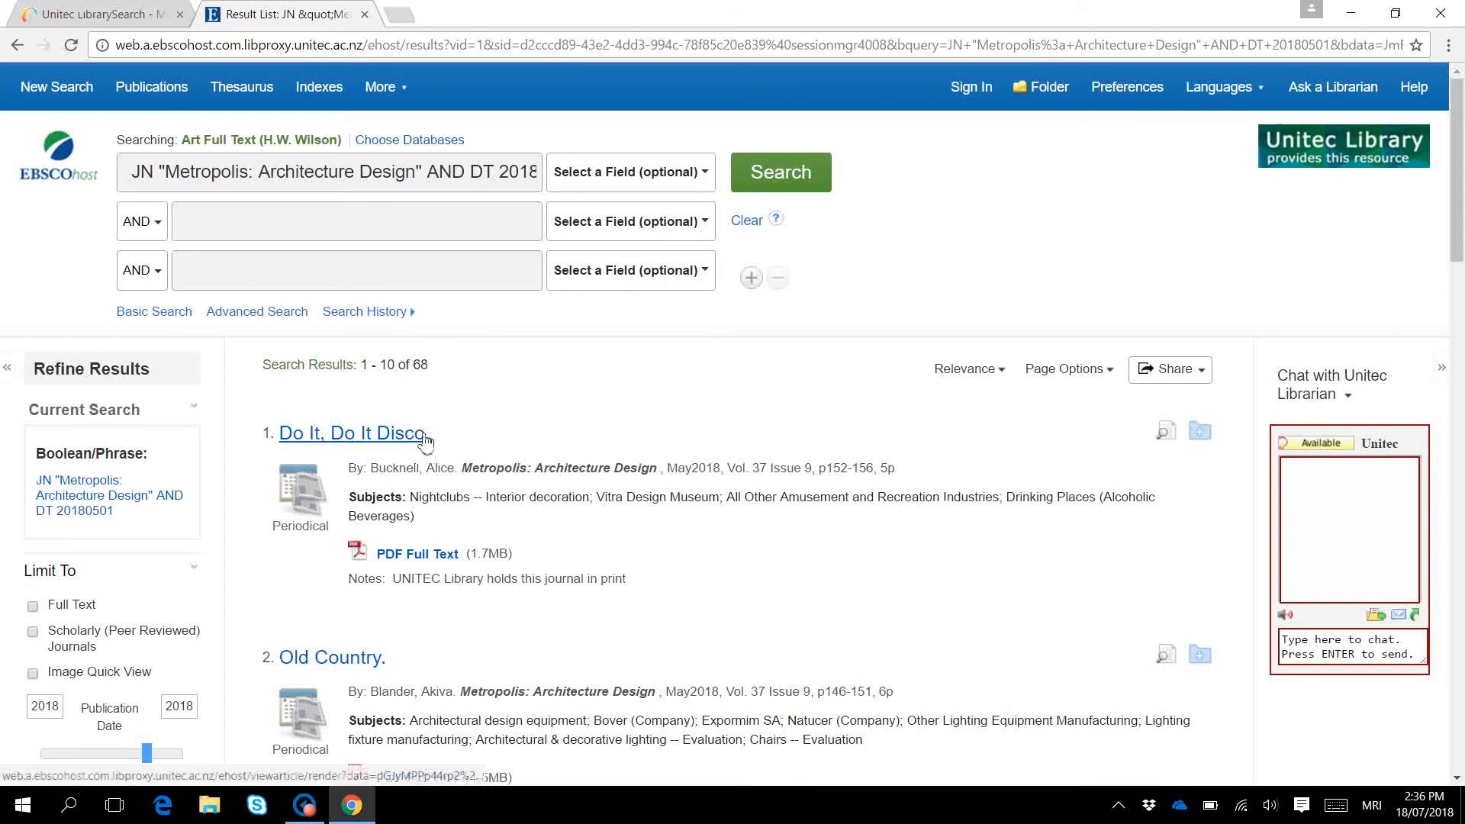
Open the article 'Do It, Do It Disco.' and view its PDF full text.
left_click(350, 433)
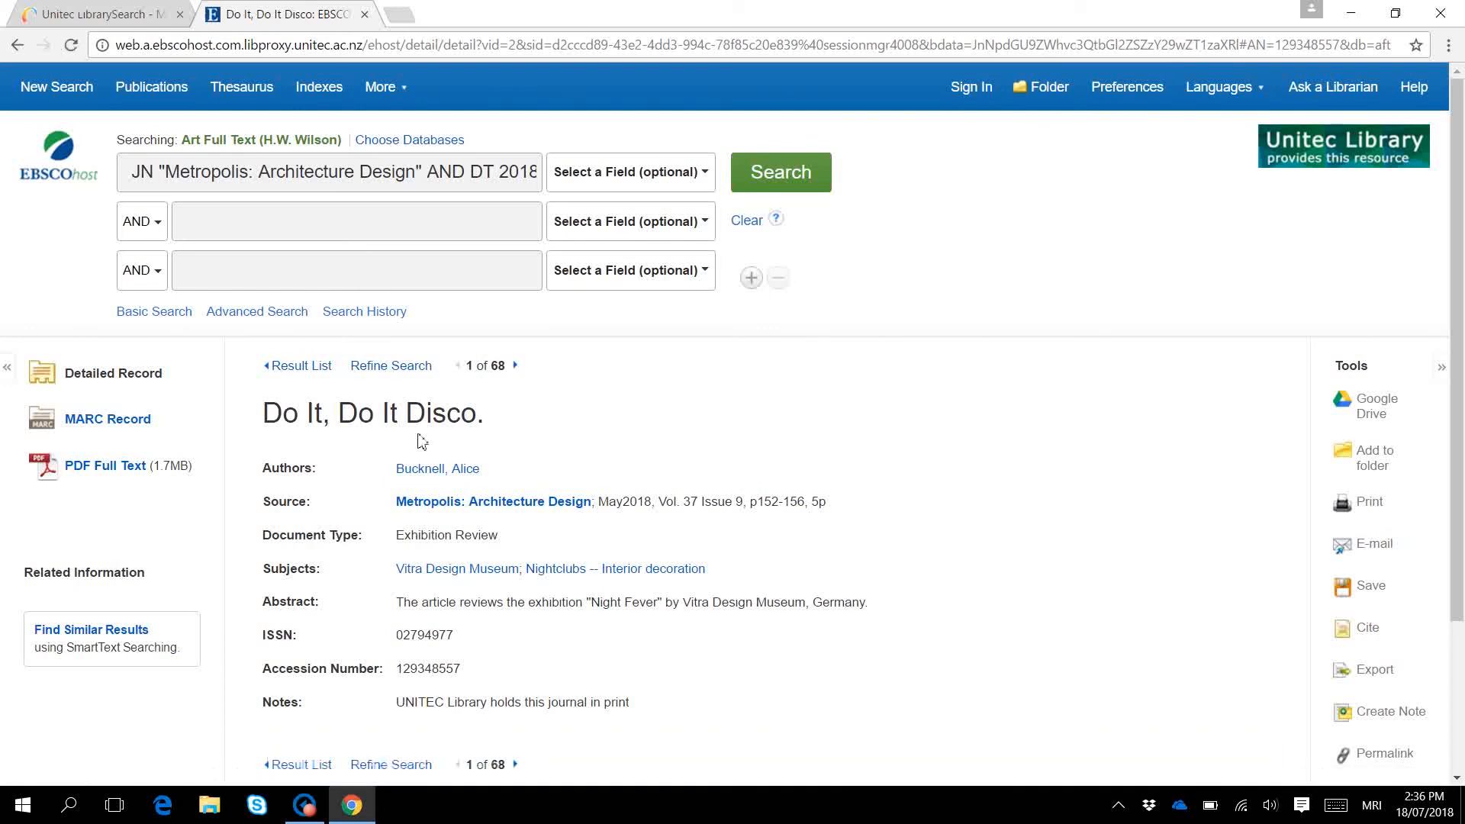
mouse_move(608, 522)
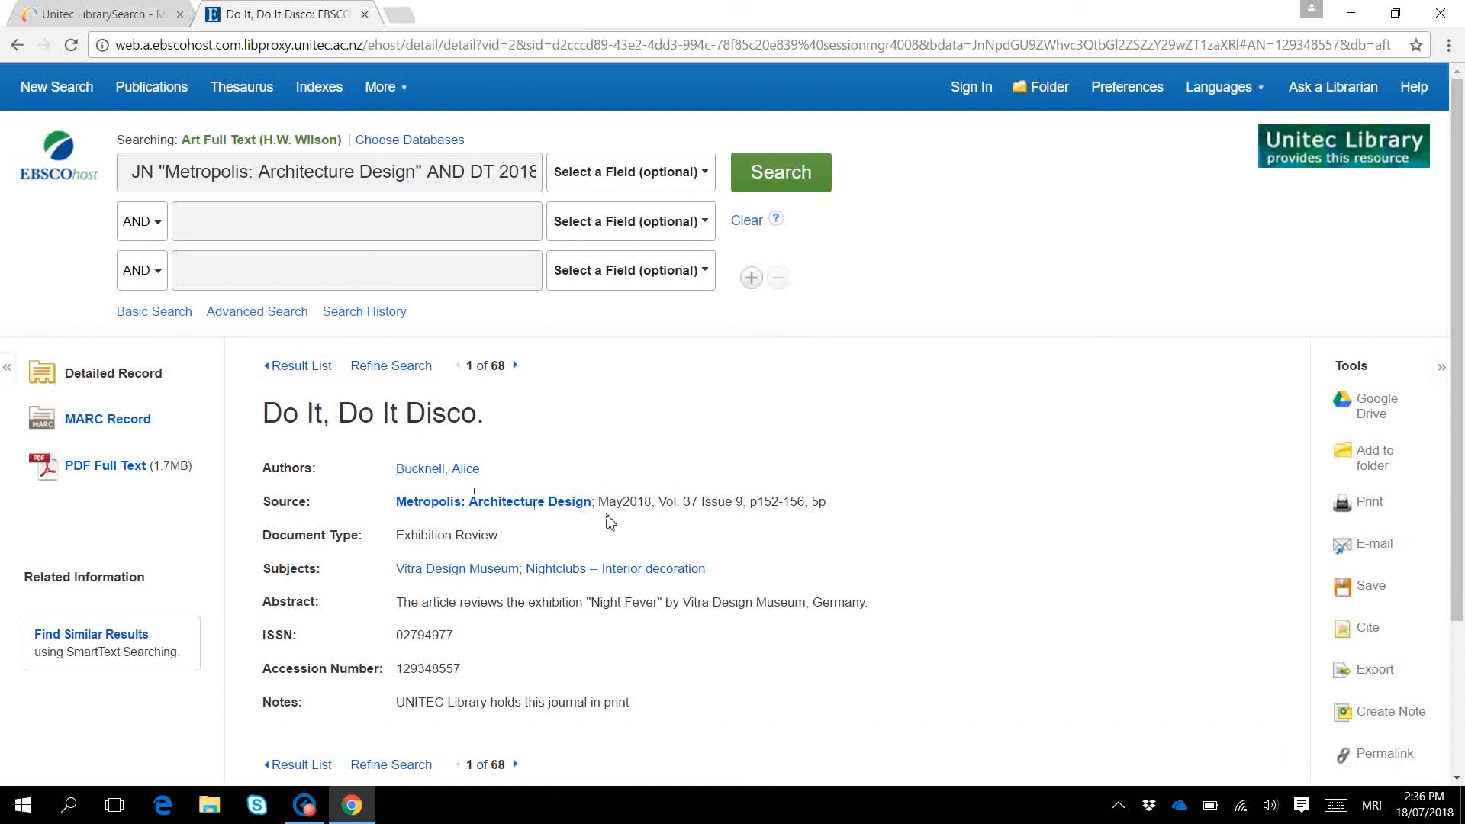
mouse_move(614, 522)
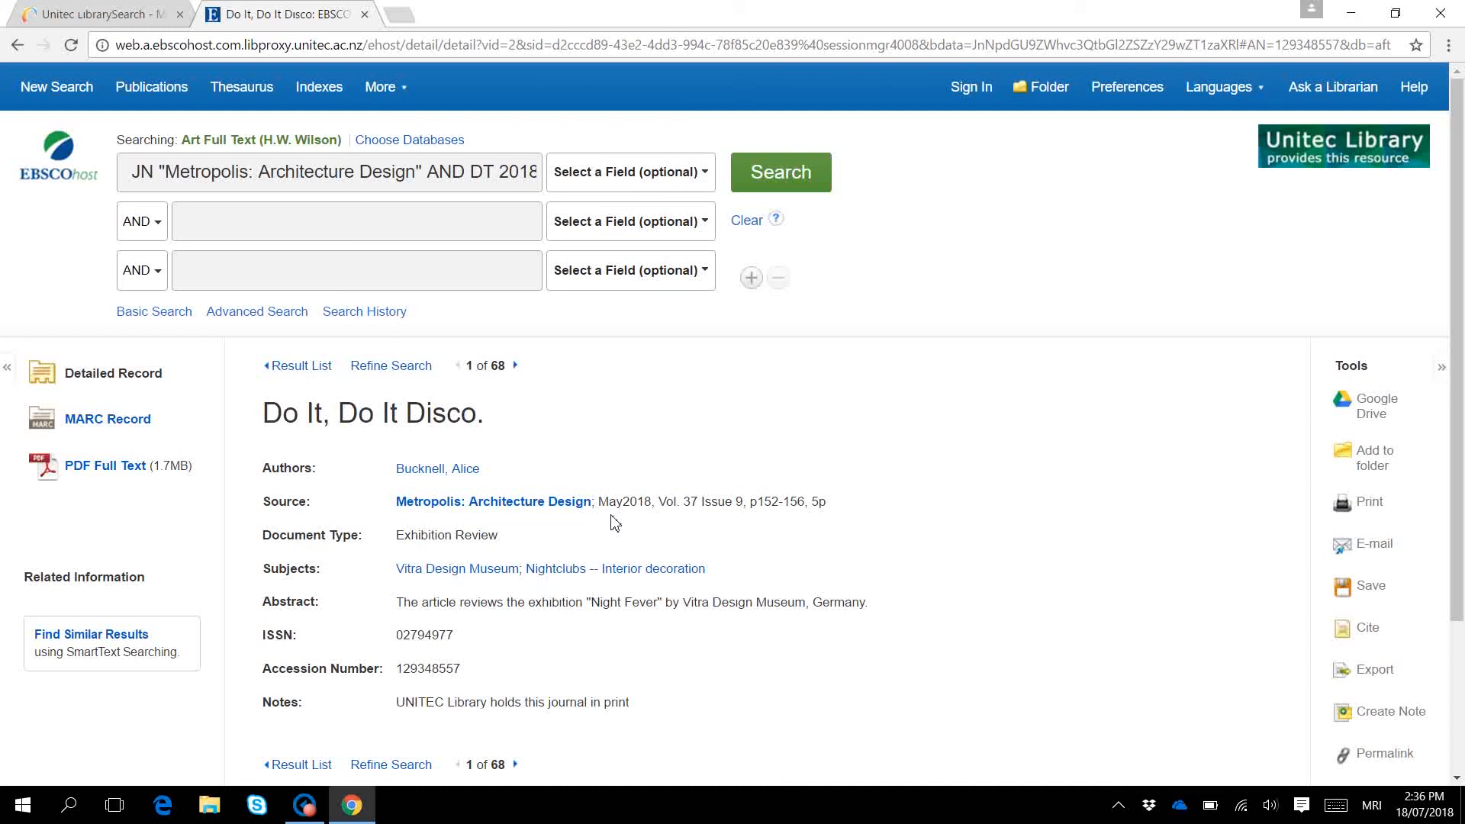
mouse_move(106, 466)
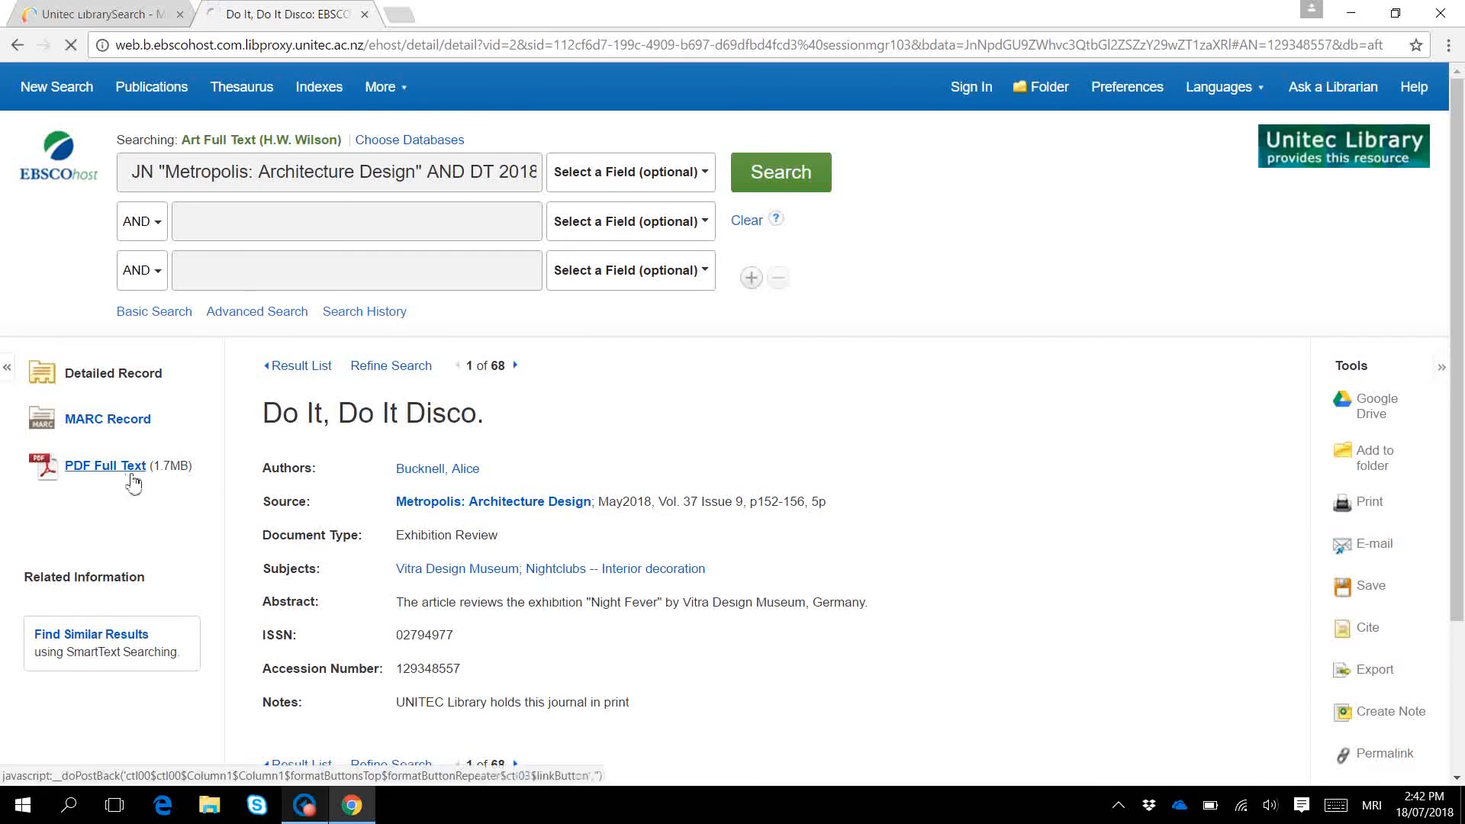
left_click(105, 465)
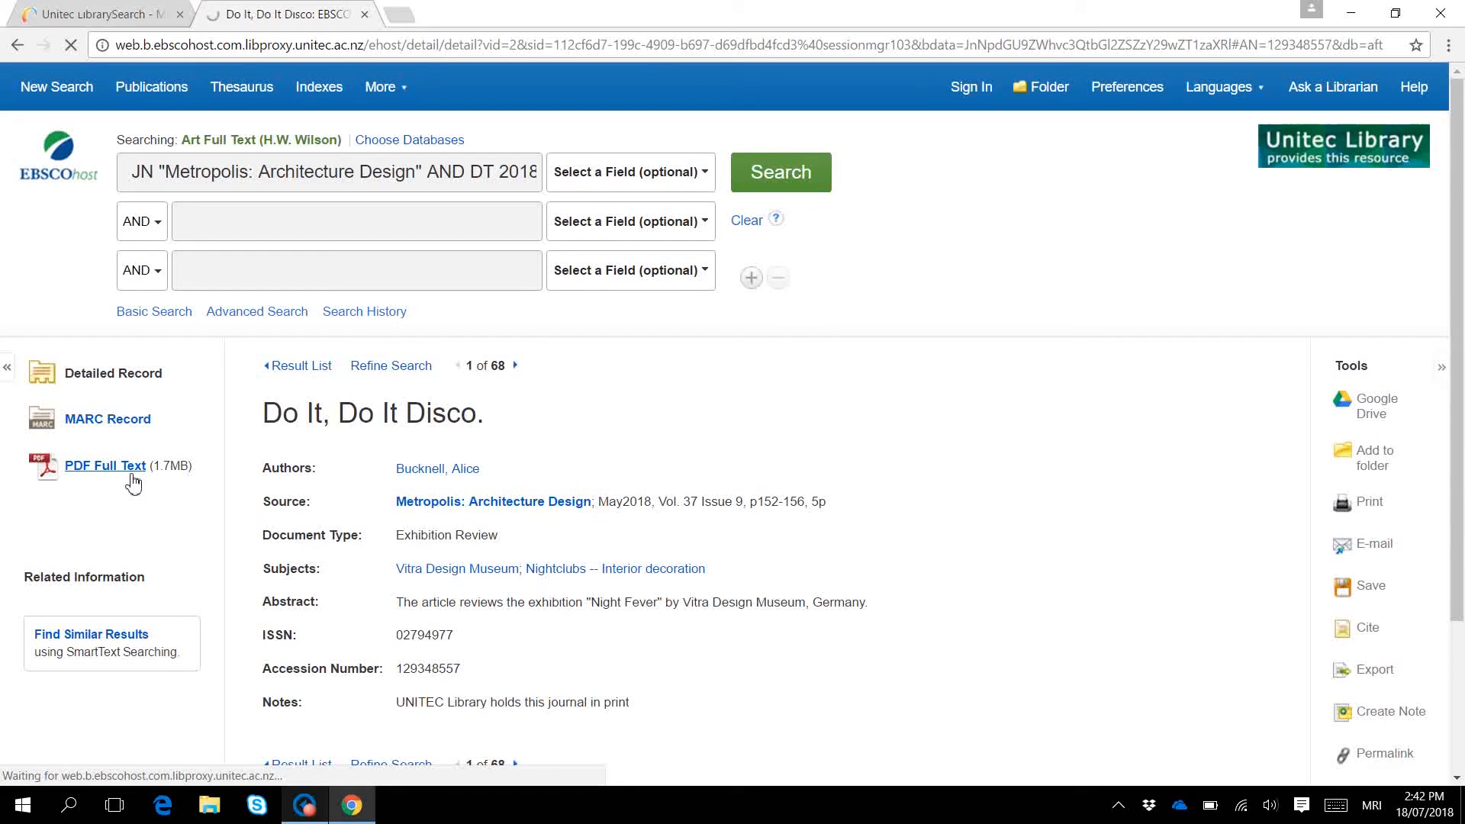
left_click(105, 465)
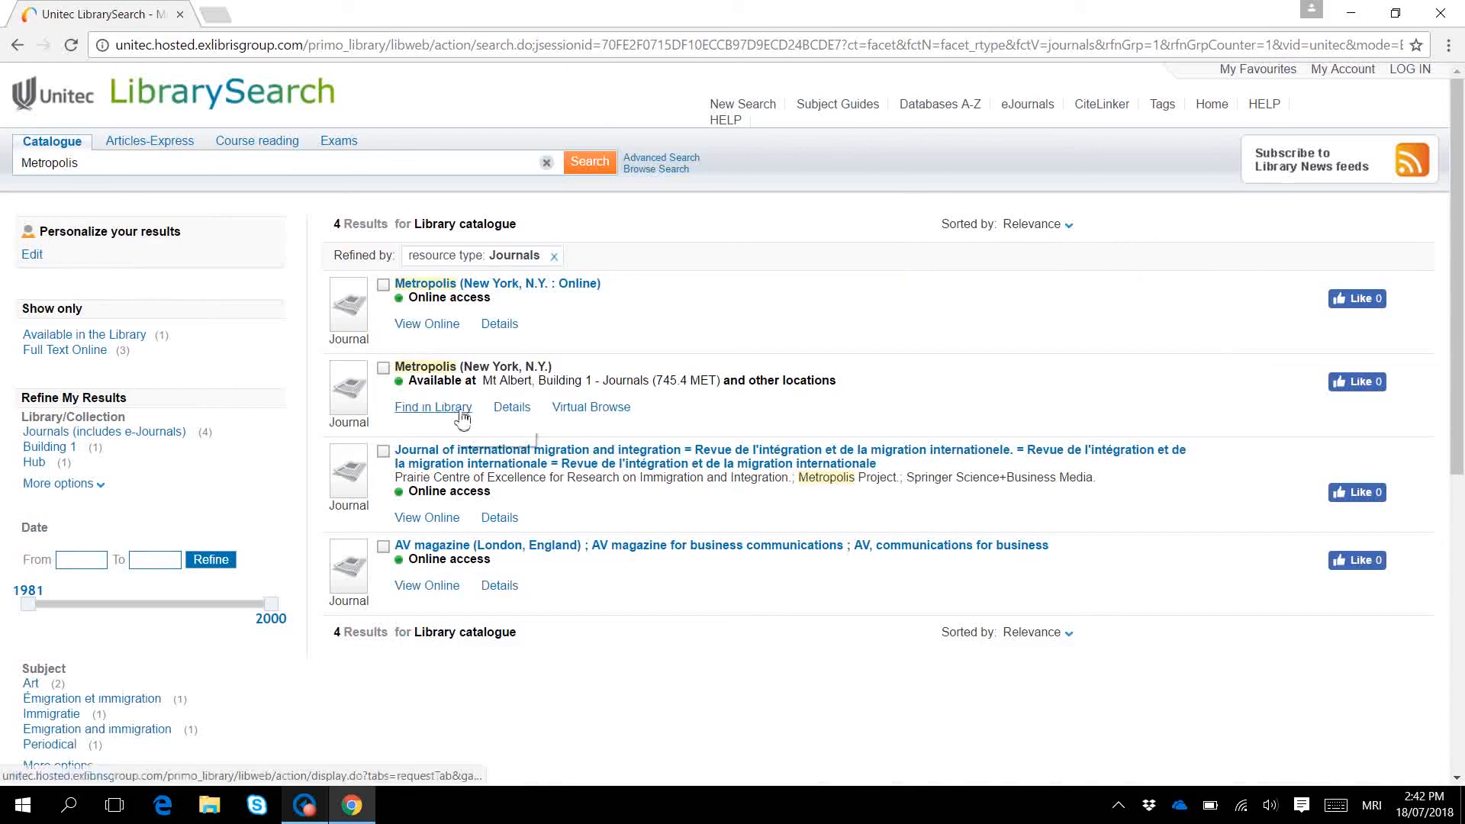
Show holdings for print Metropolis (New York, N.Y.): Building 1 Journals, Building 1 Storage, Hub Storage.
left_click(433, 407)
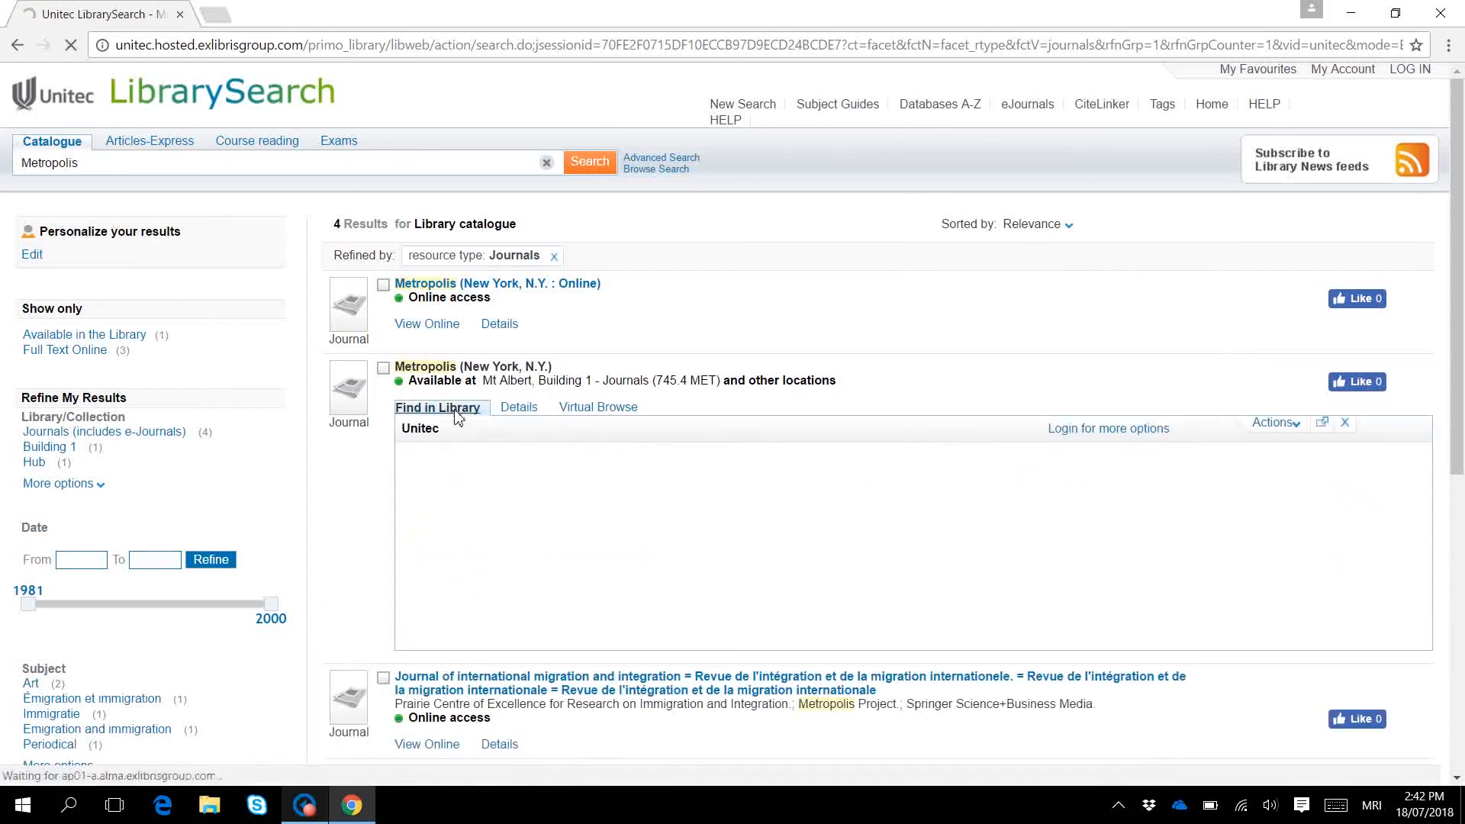
left_click(438, 407)
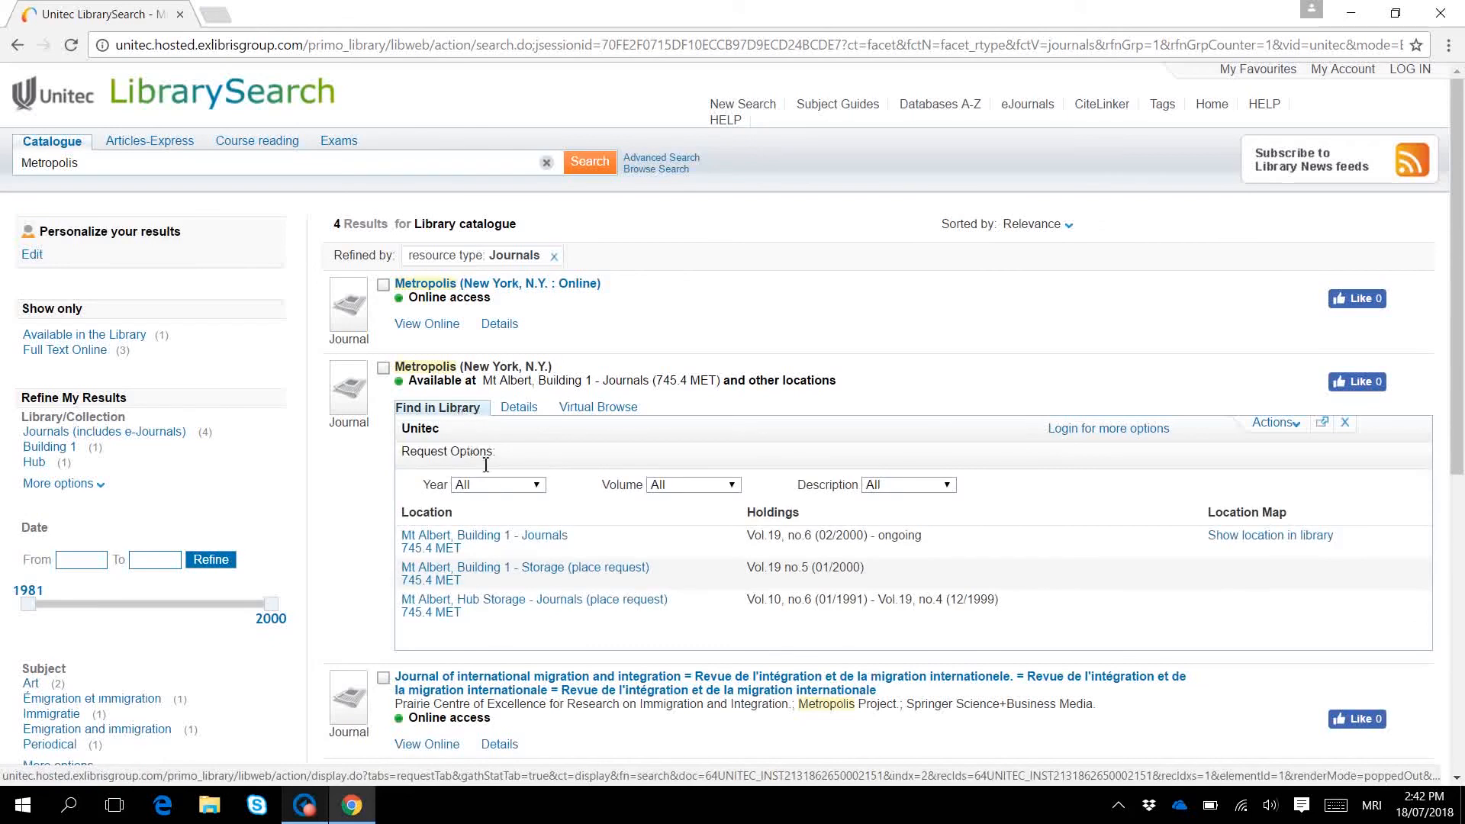
Limit holdings to 2018 at Mt Albert Building 1 Journals and confirm May 2018 is in place.
left_click(496, 485)
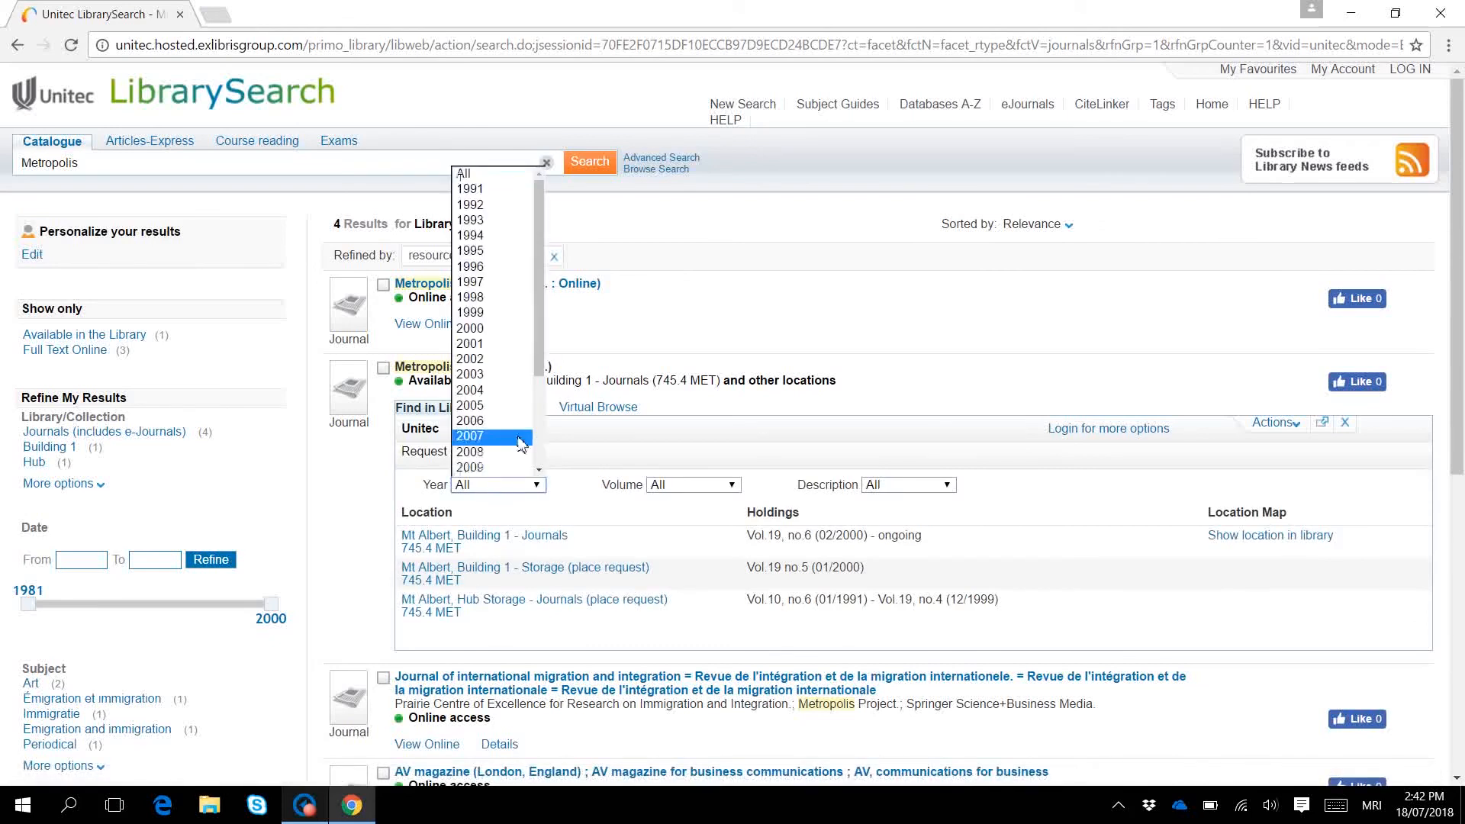
scroll("down", 3)
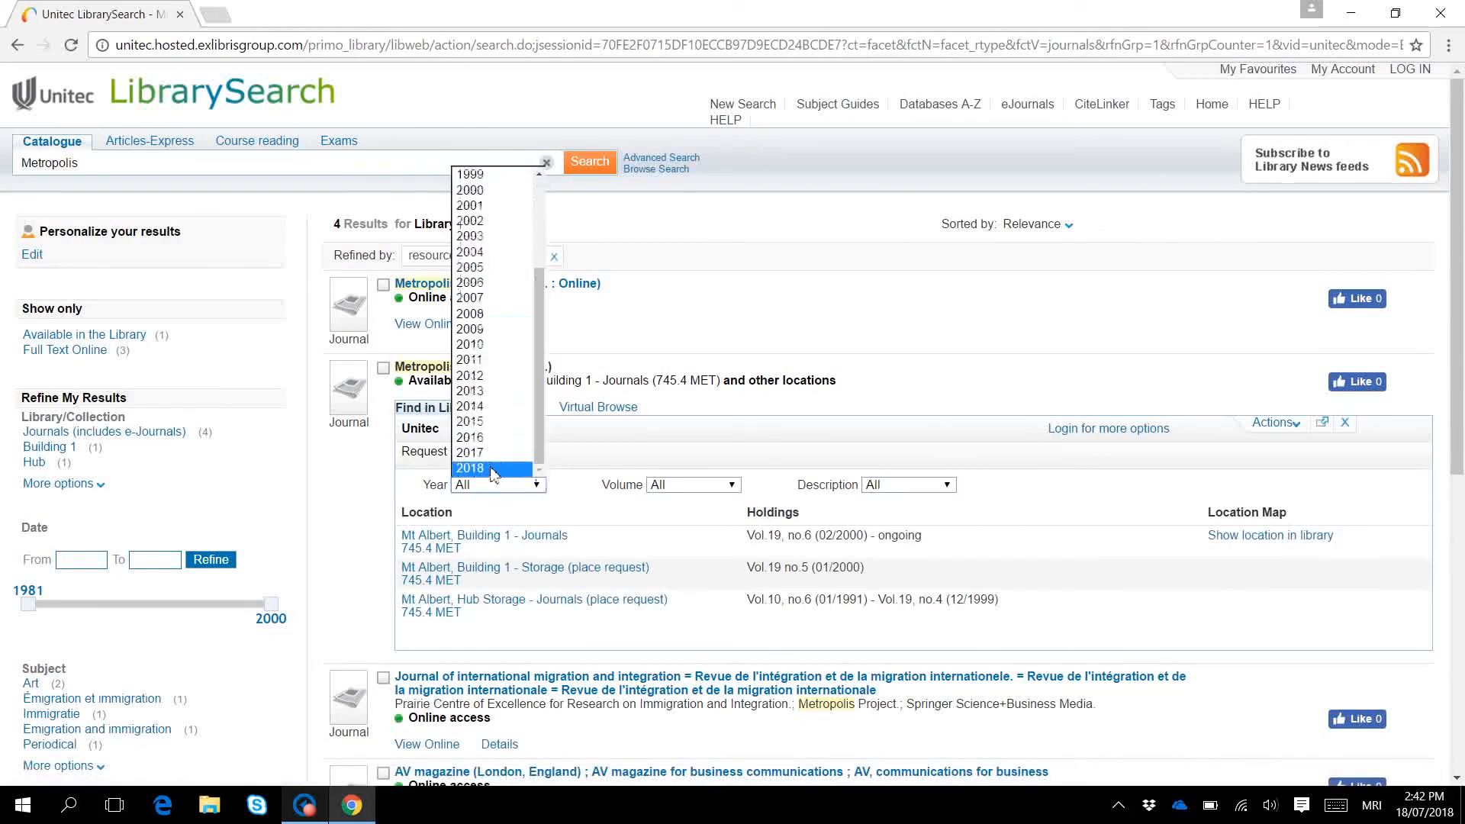
left_click(469, 468)
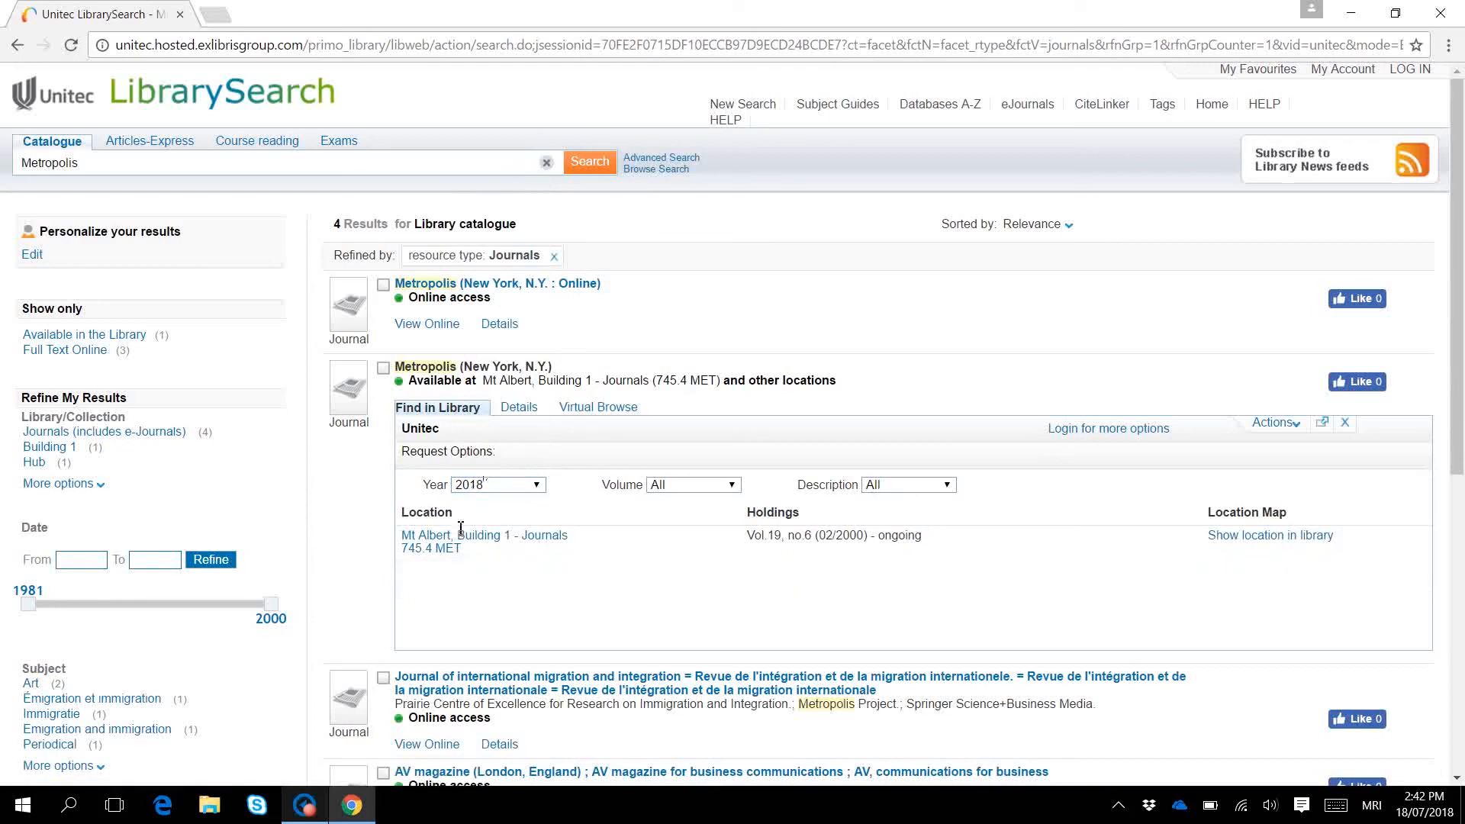
left_click(484, 535)
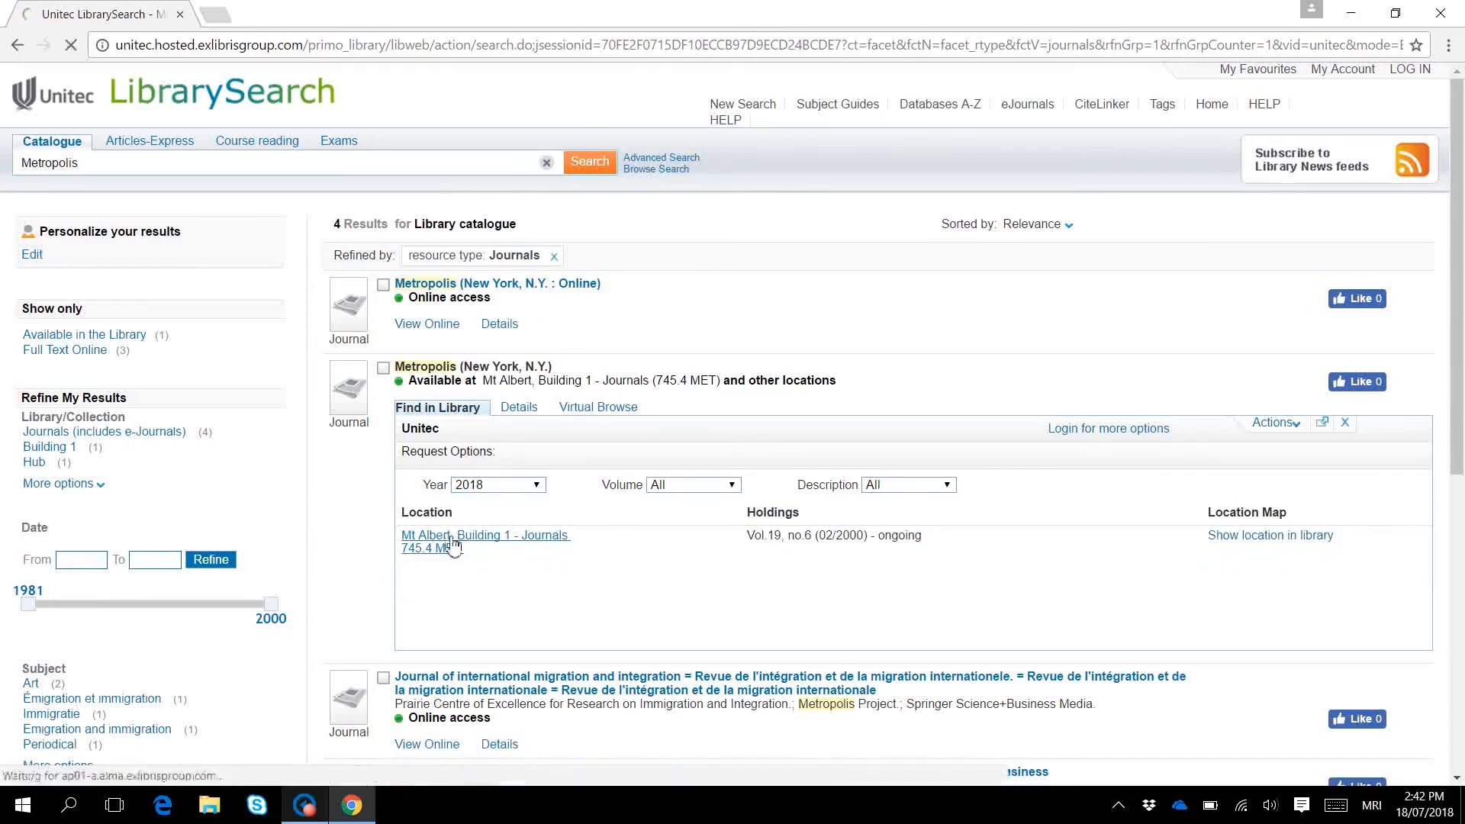
left_click(485, 535)
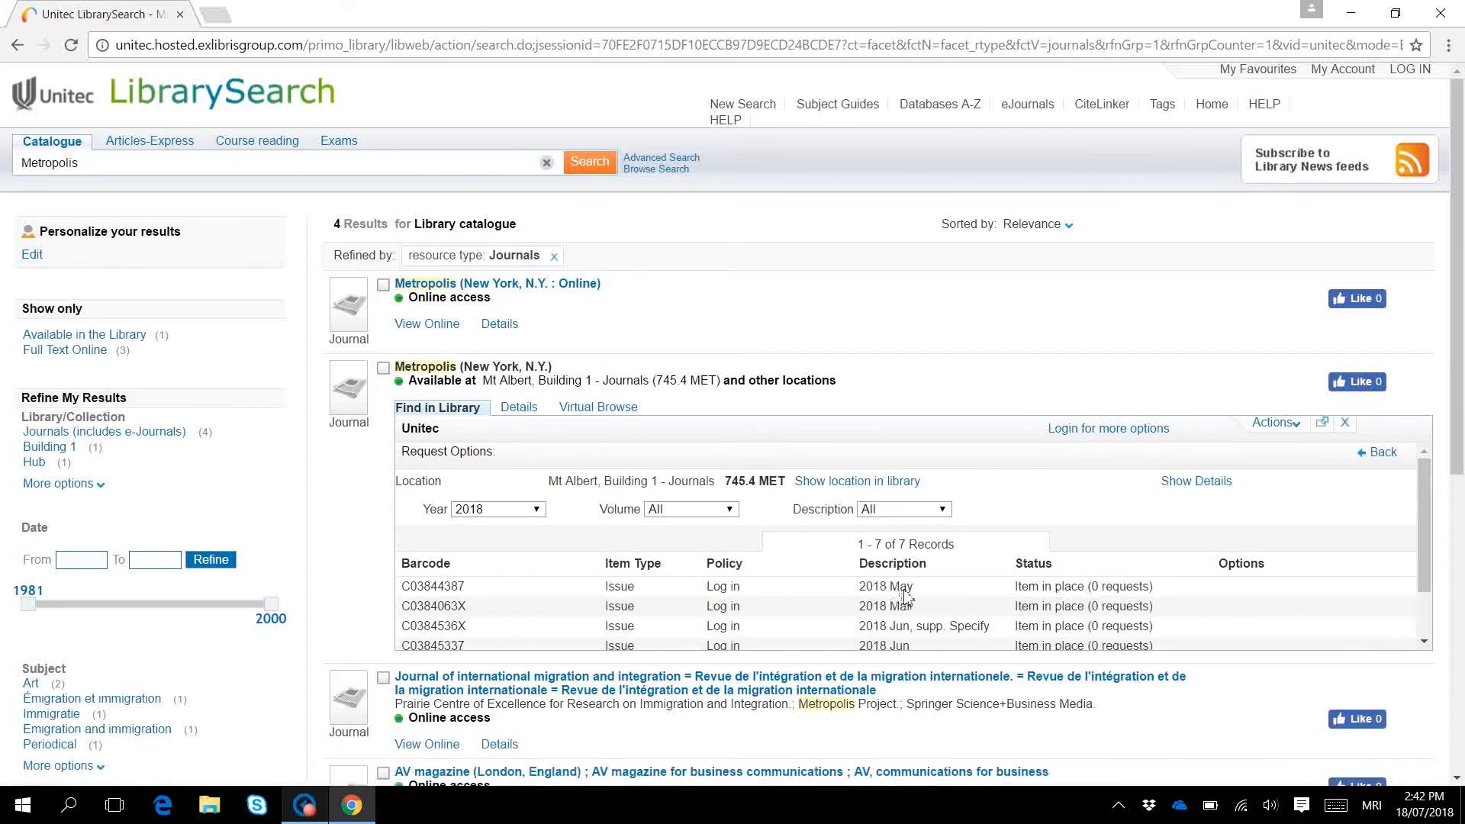
mouse_move(976, 597)
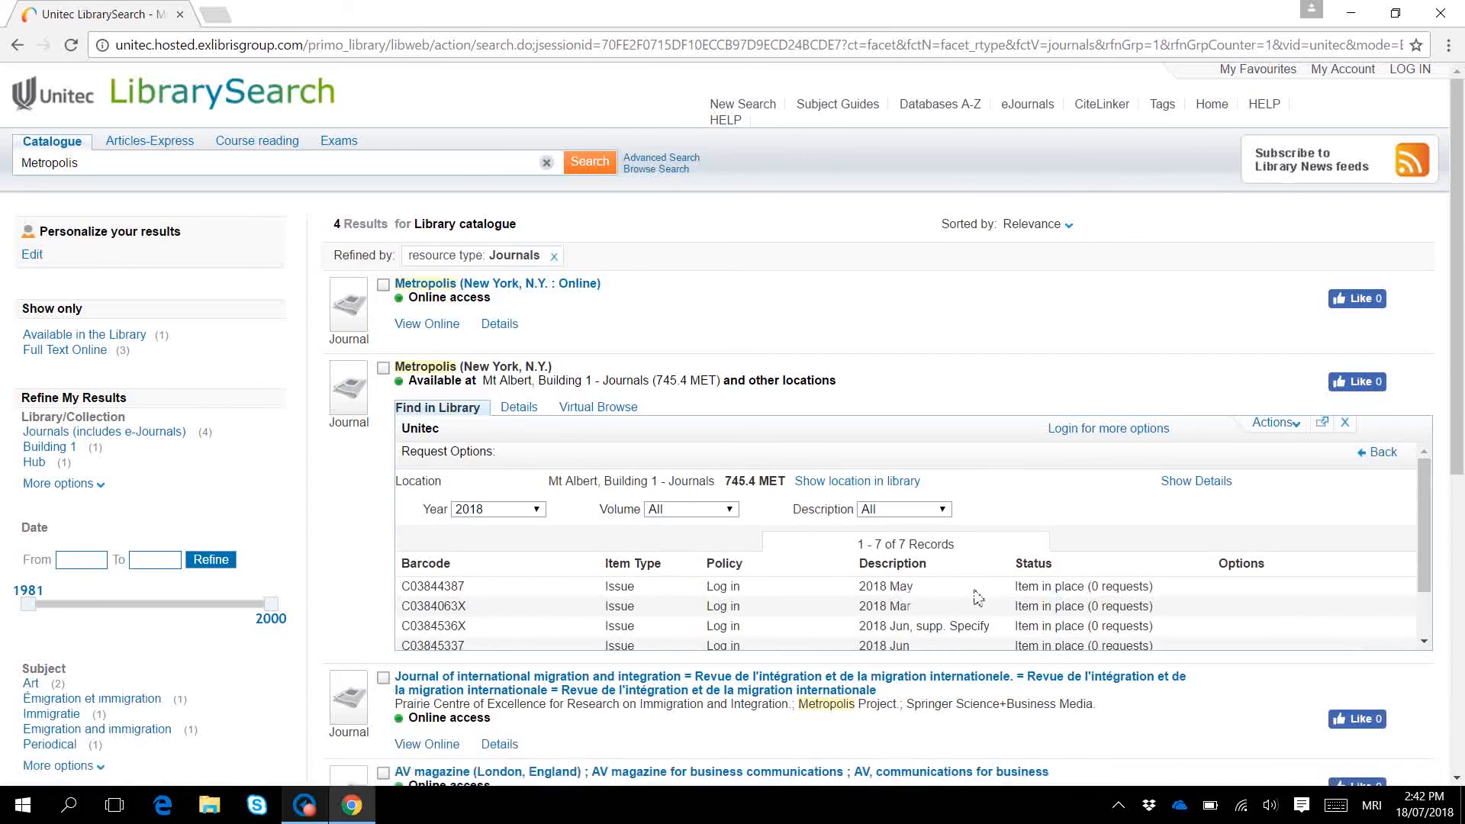
double_click(1048, 586)
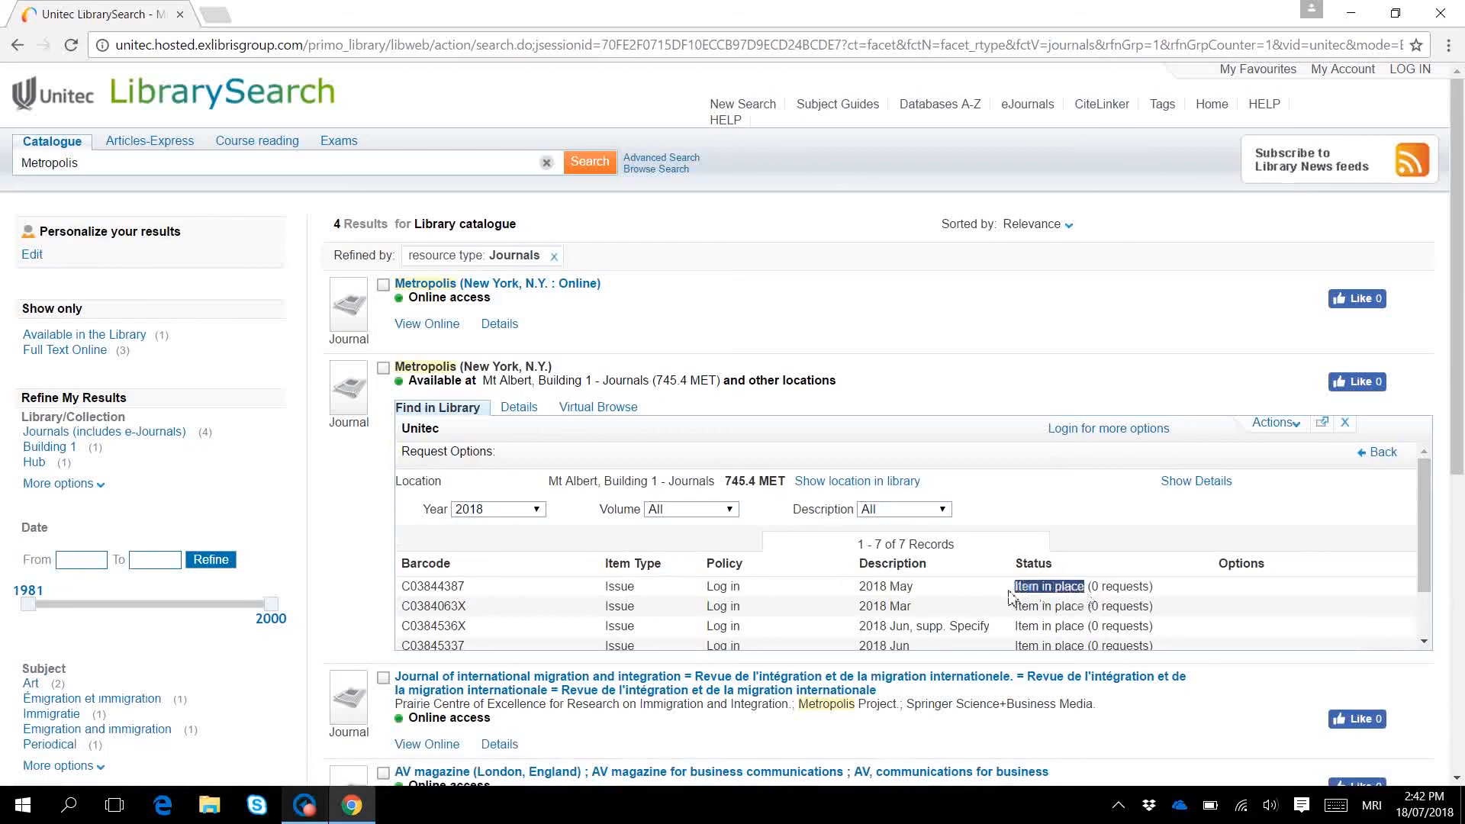